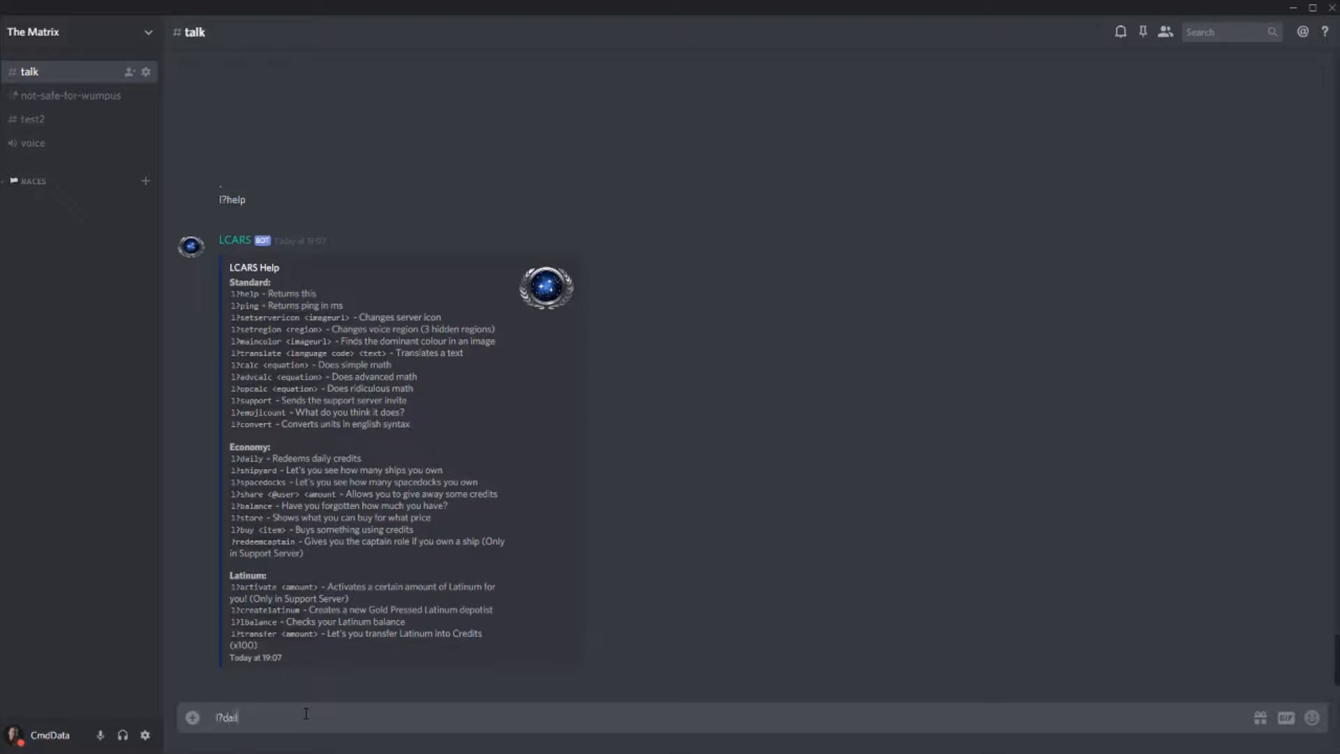
- Send l?daily to the LCARS bot in #talk, drawing a 13-hour cooldown reply
{"action": "type", "text": "ly"}
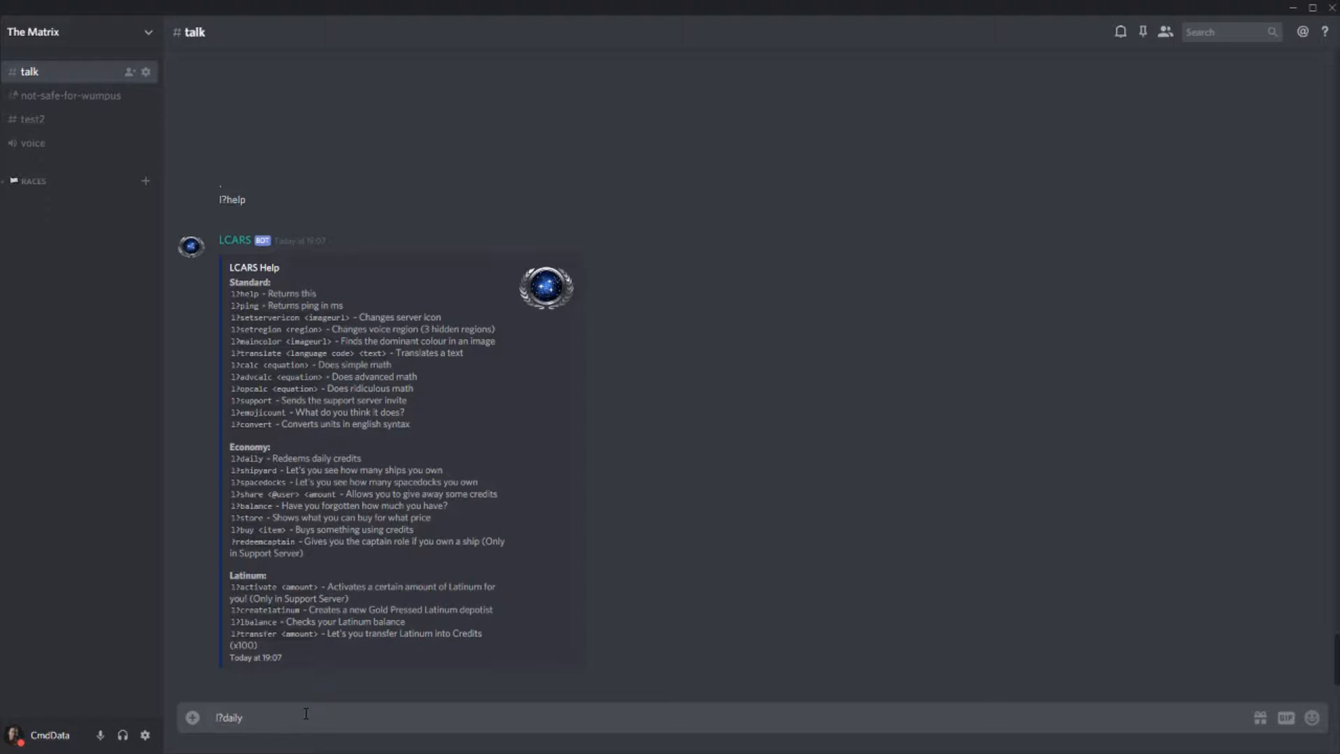
{"action": "key", "text": "enter"}
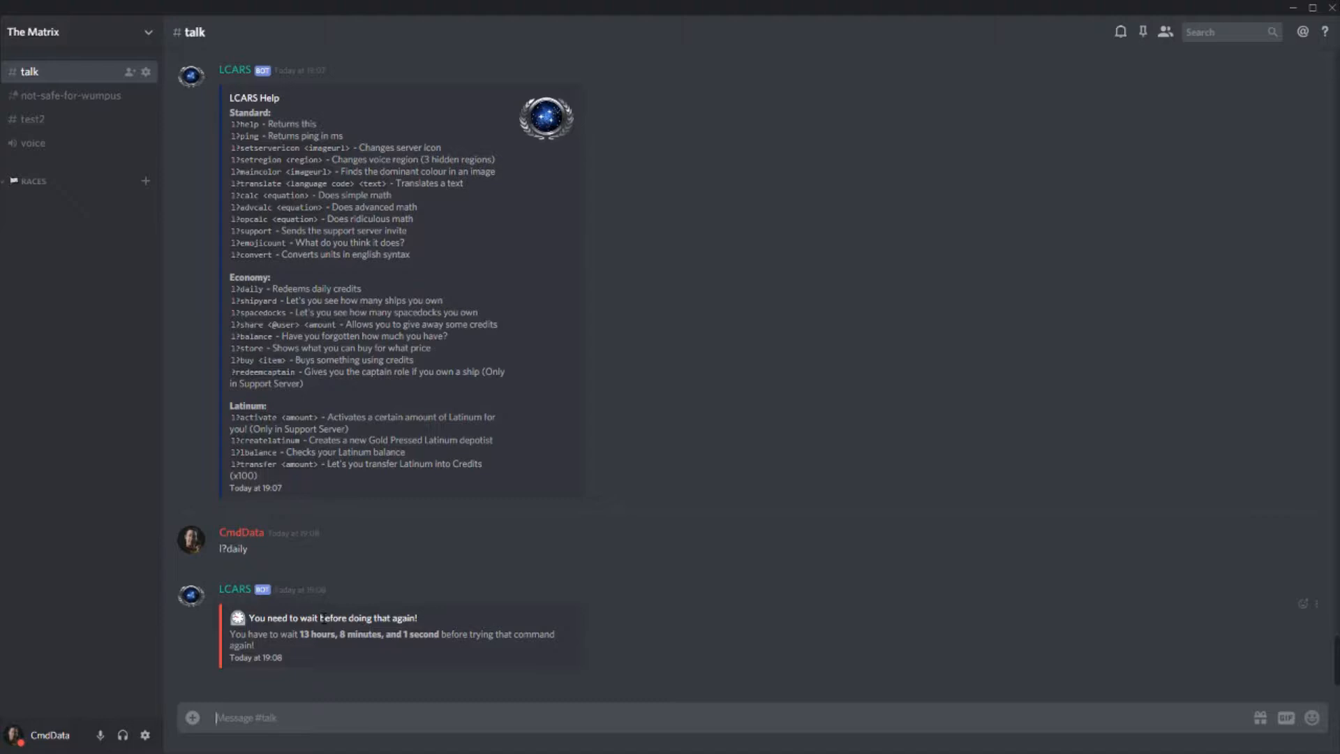
- Request the LCARS balance with l?bal, which reports 34208 credits
{"action": "type", "text": "l?"}
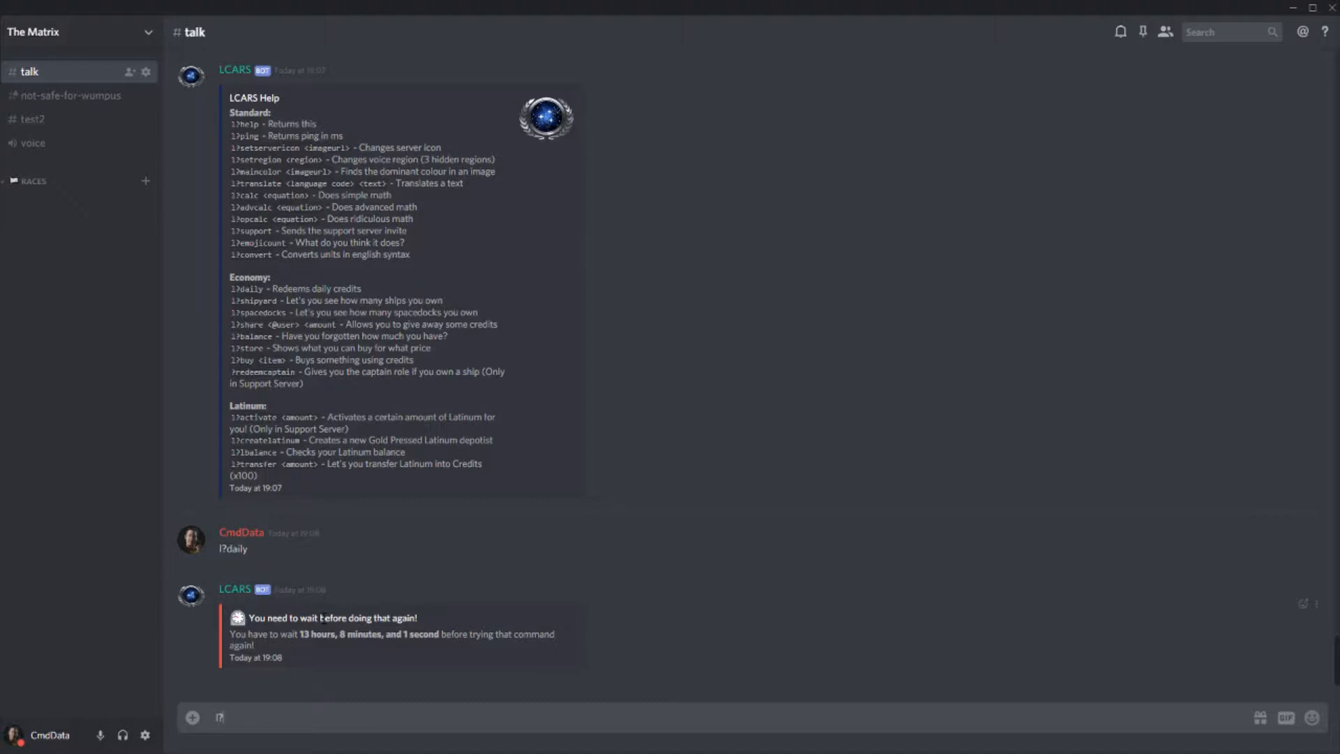
{"action": "type", "text": "l?bala"}
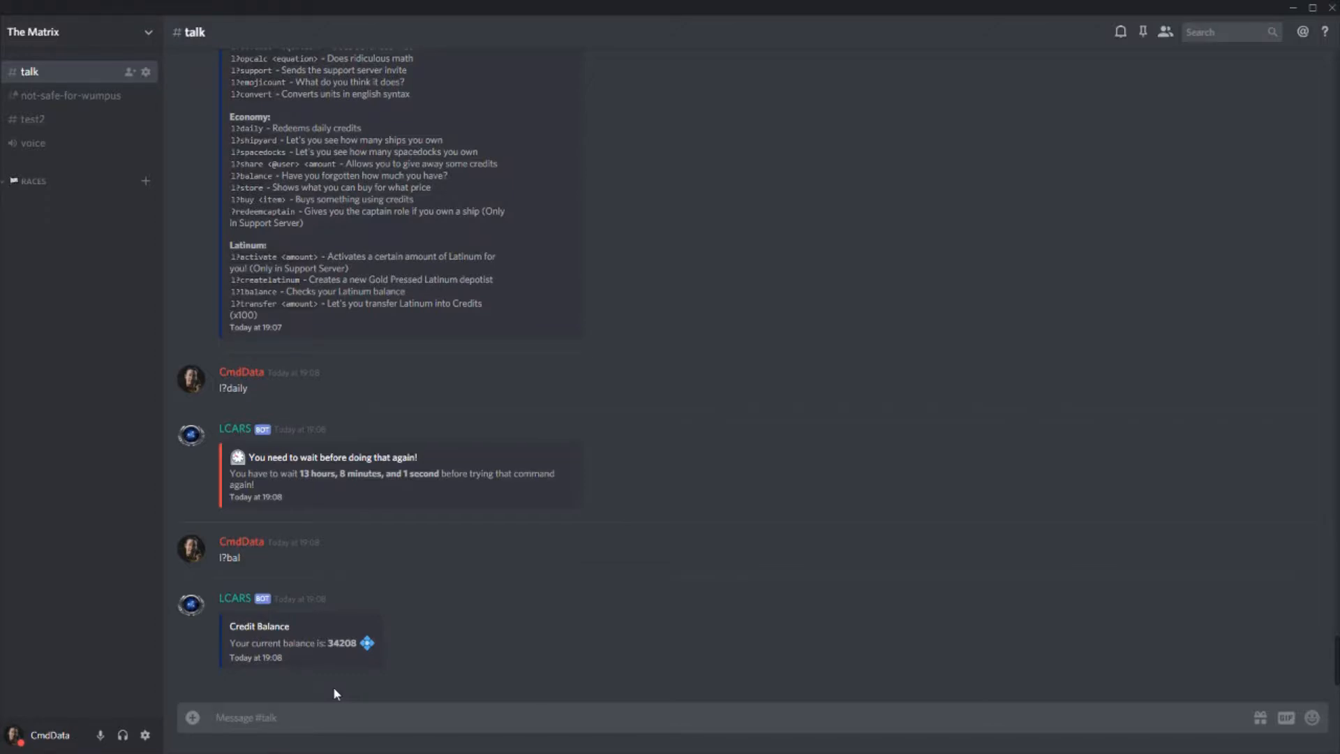
{"action": "mouse_move", "coordinate": [384, 643]}
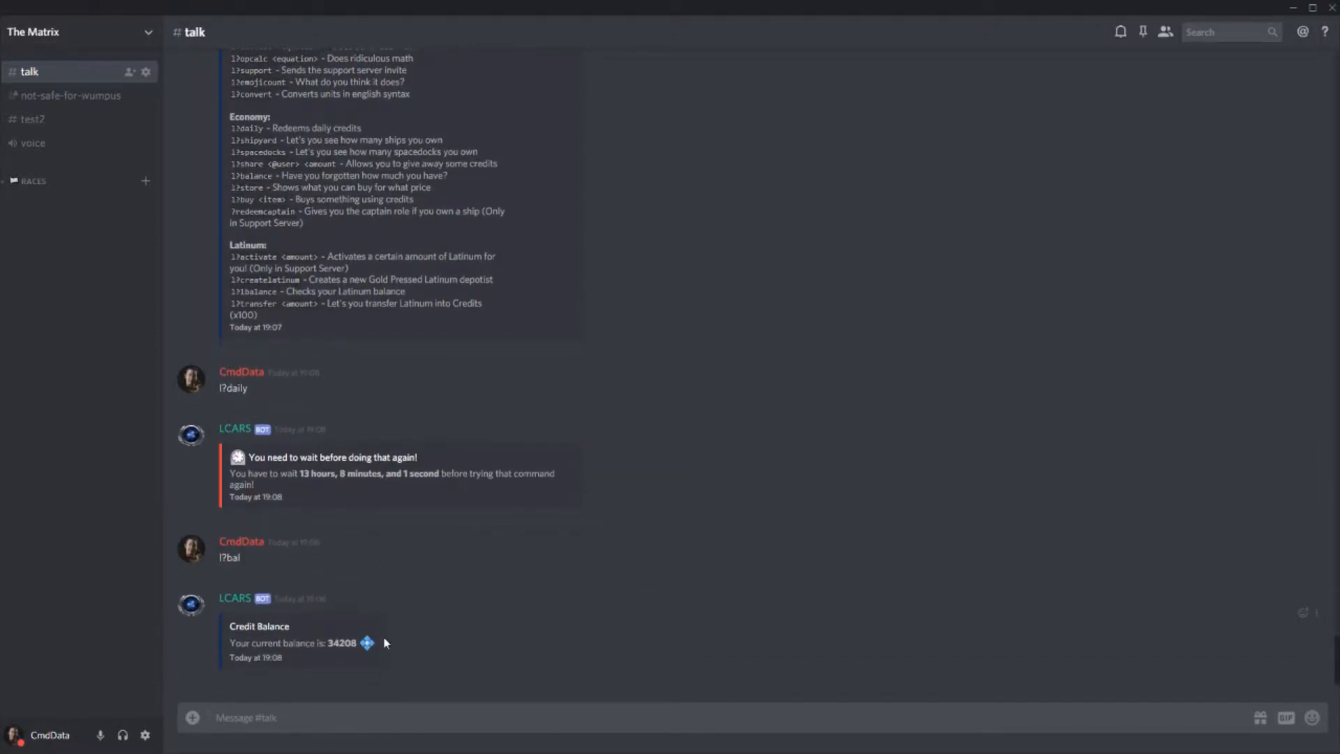
{"action": "type", "text": "l?share"}
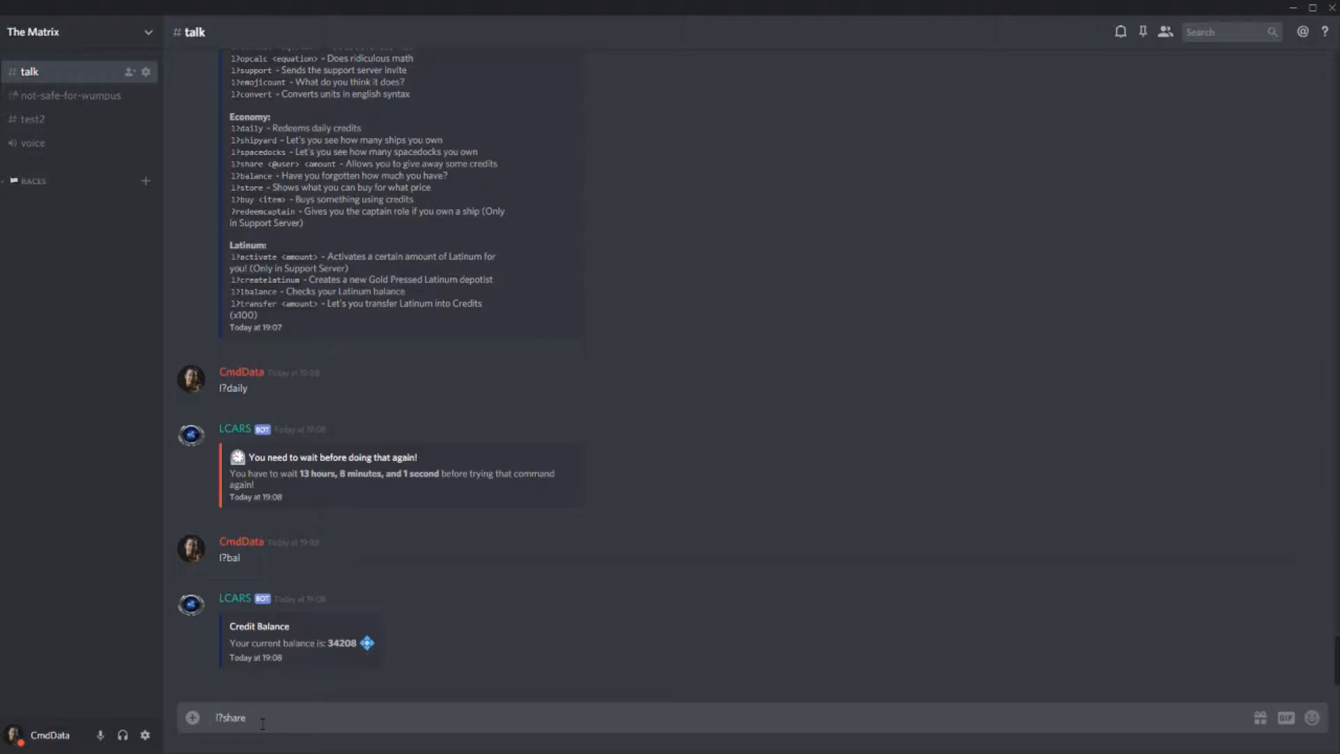
{"action": "type", "text": "@LCARS"}
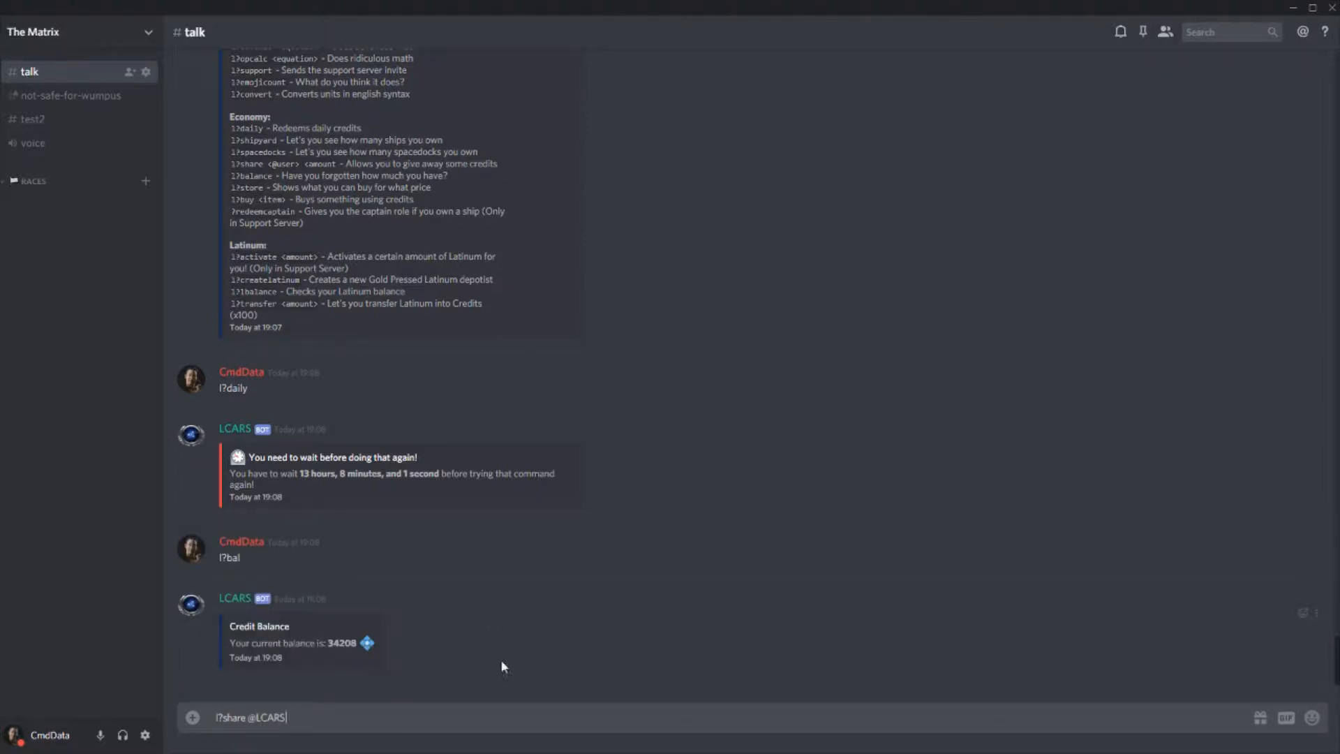
{"action": "mouse_move", "coordinate": [438, 676]}
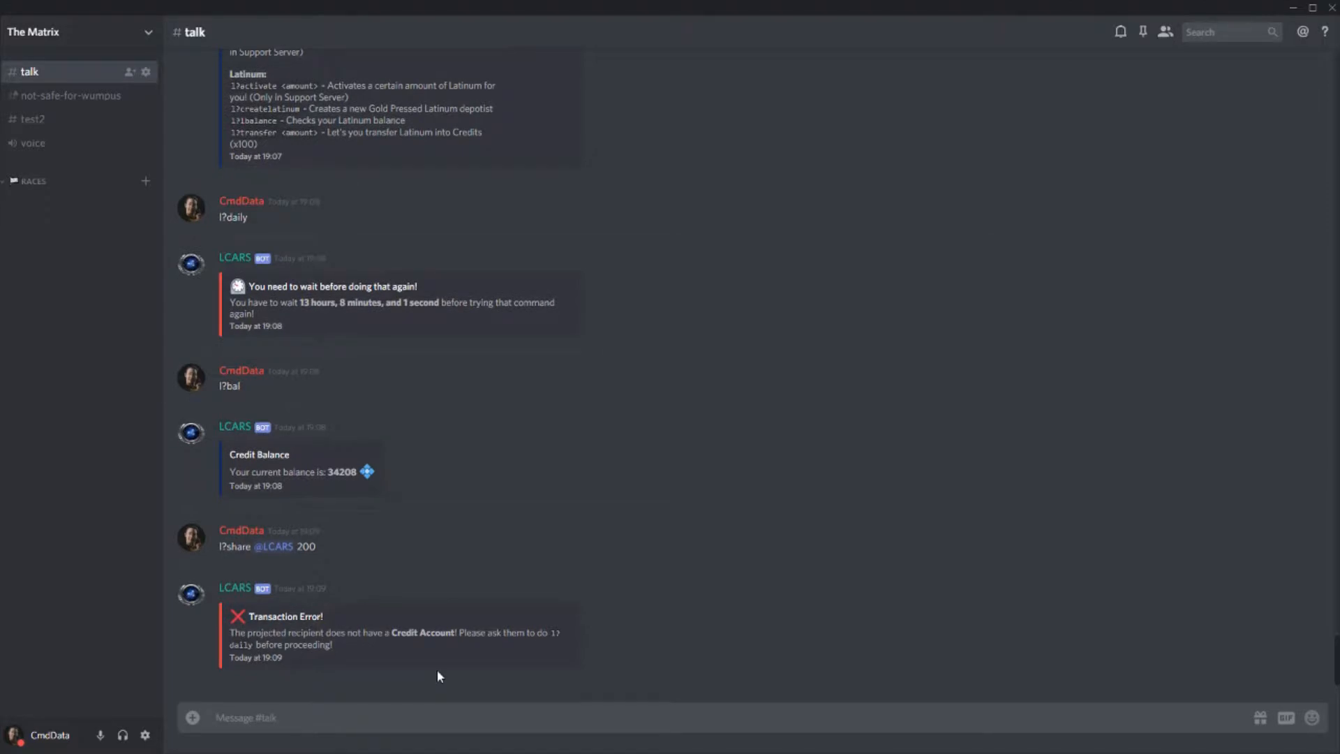
{"action": "mouse_move", "coordinate": [406, 689]}
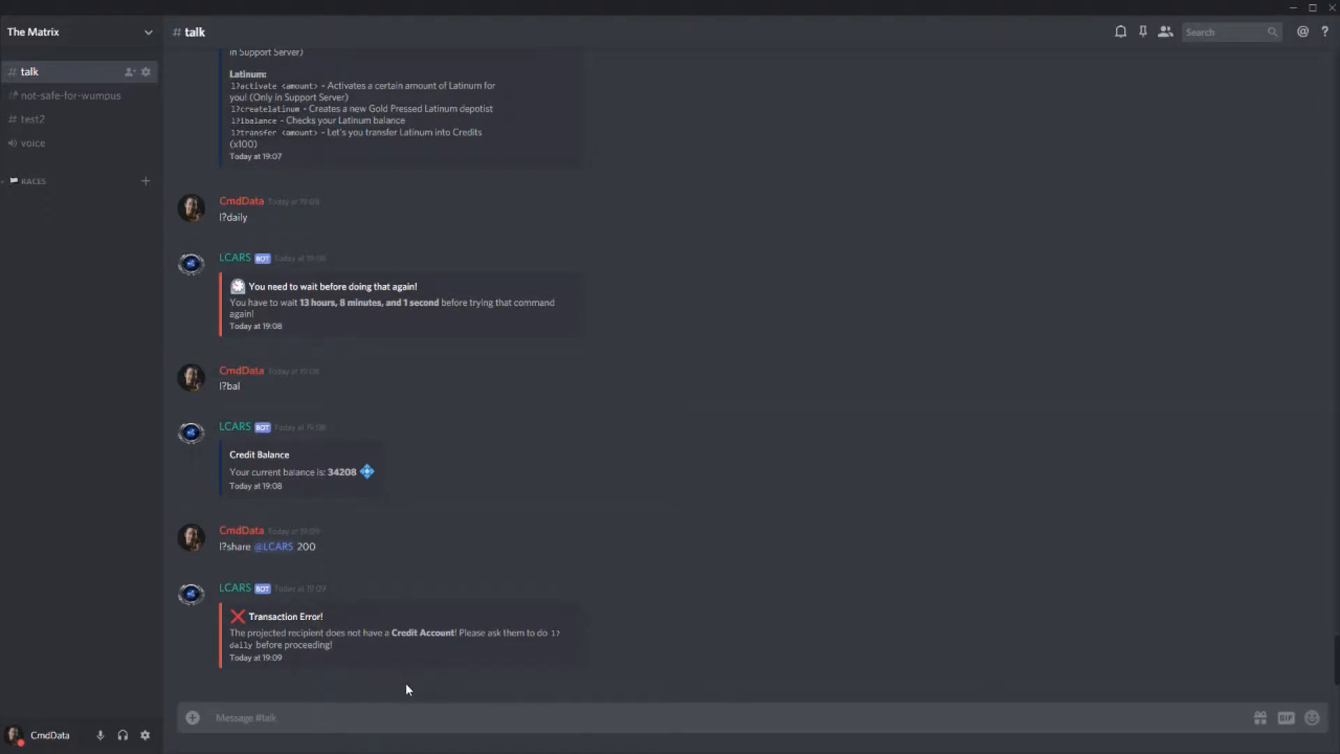
{"action": "mouse_move", "coordinate": [576, 639]}
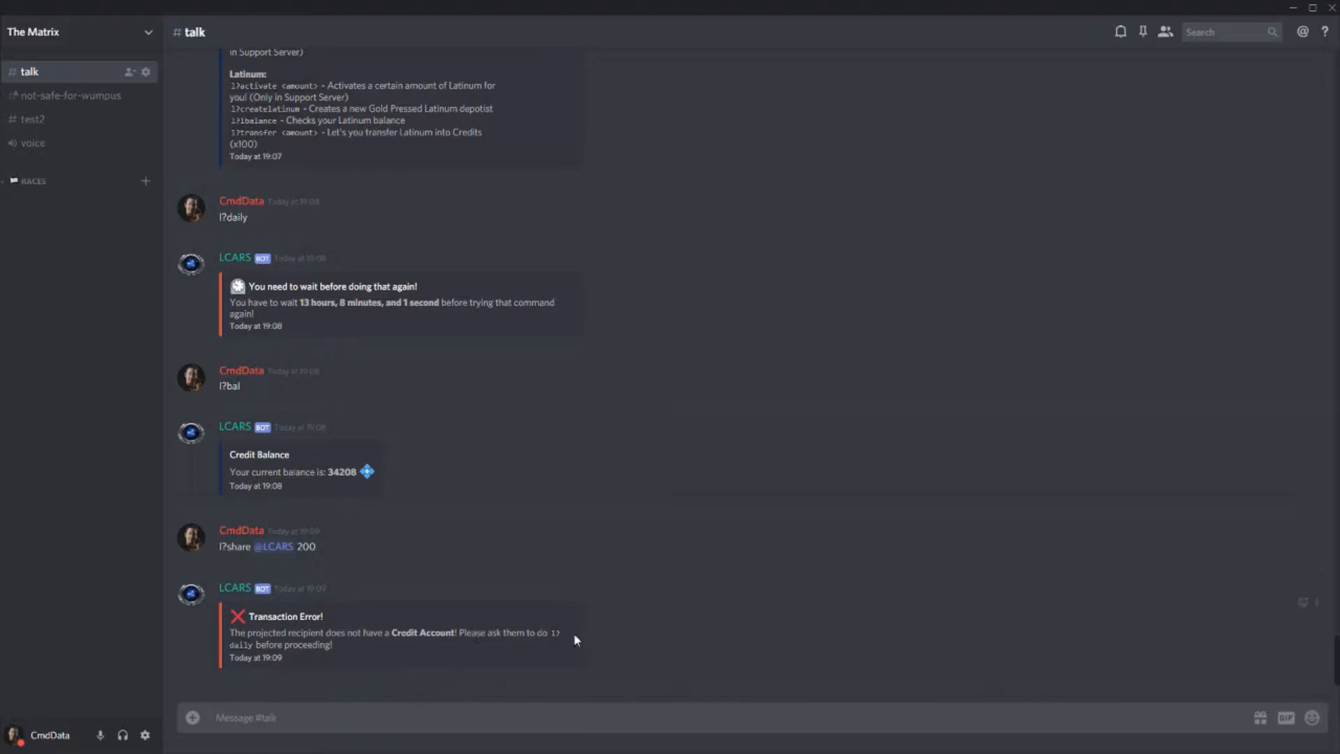
{"action": "mouse_move", "coordinate": [454, 673]}
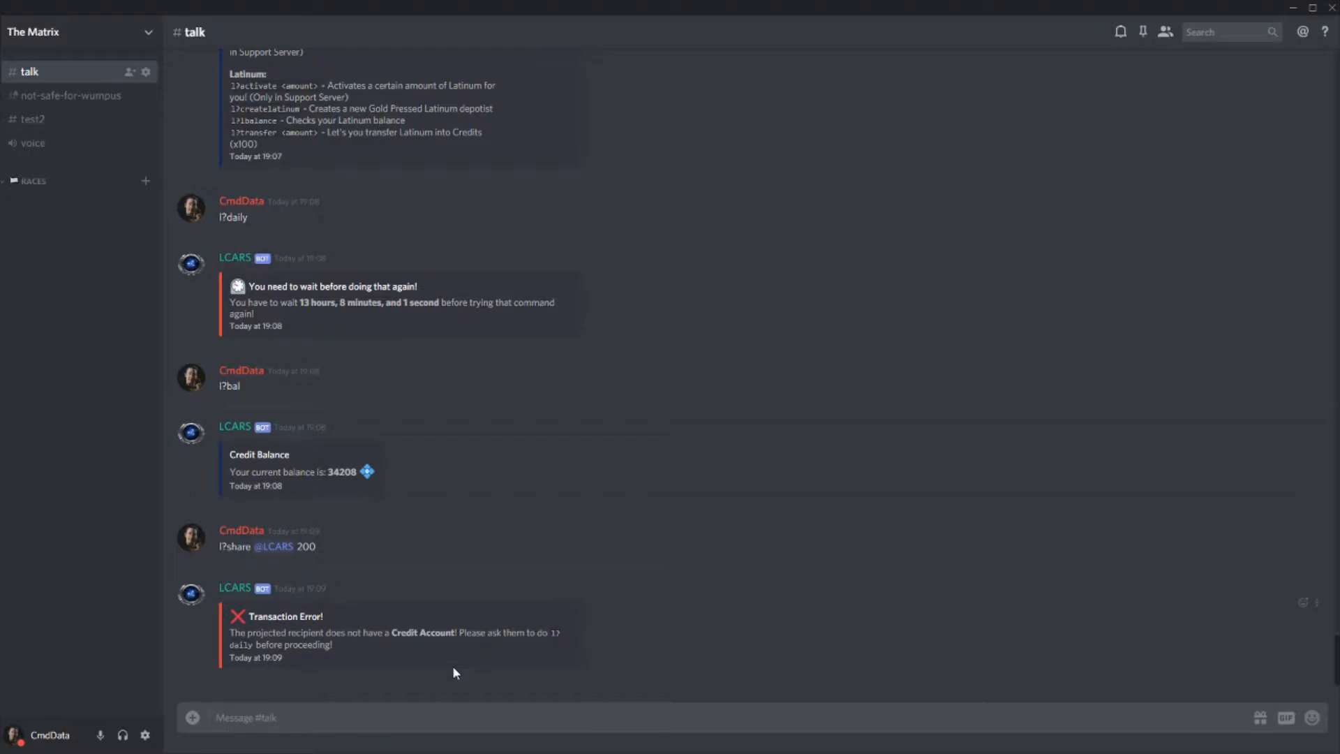
{"action": "mouse_move", "coordinate": [346, 464]}
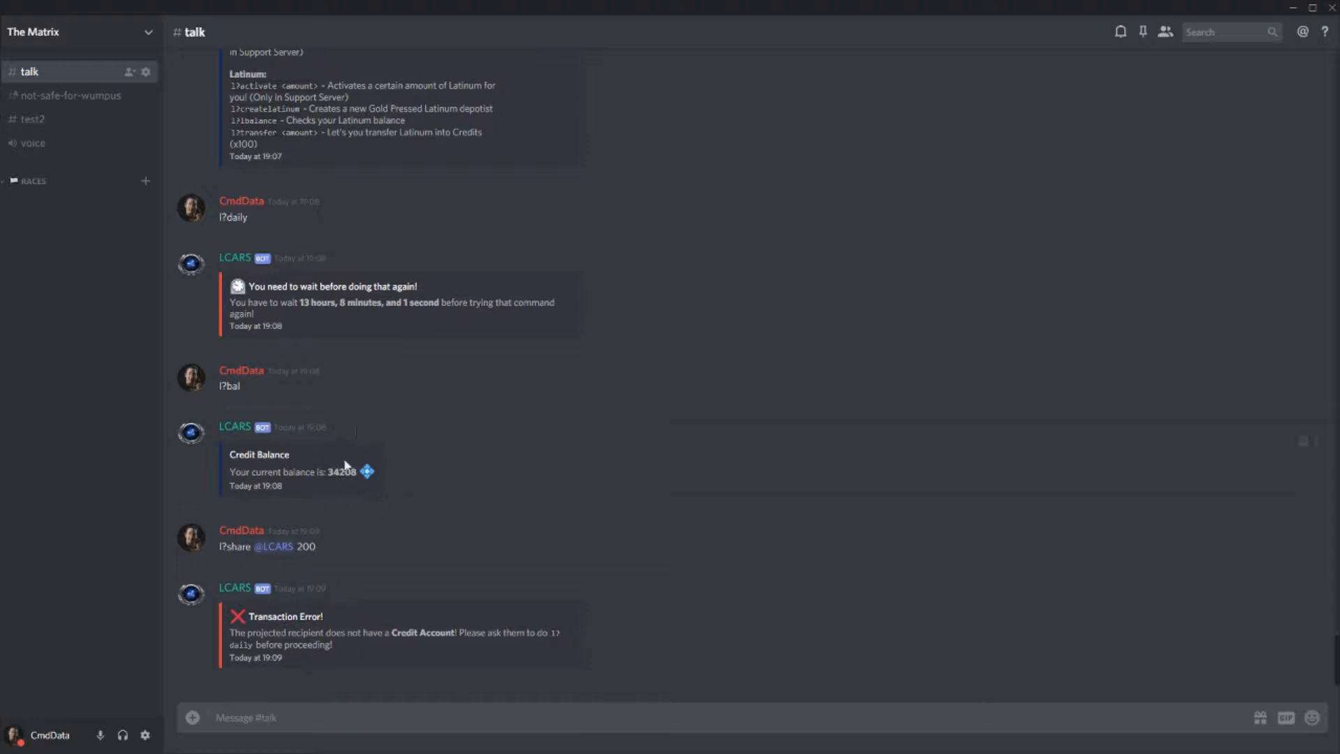
{"action": "mouse_move", "coordinate": [346, 511]}
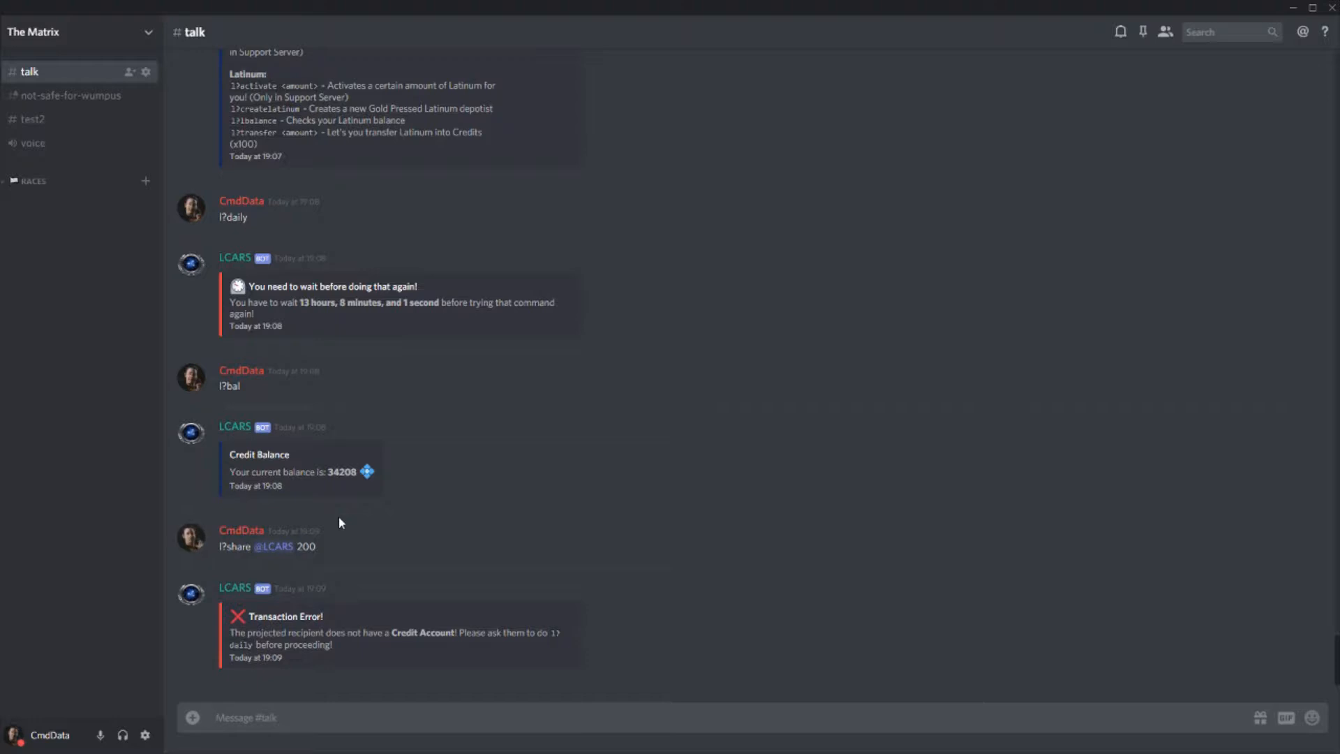
- Send l?store to show the LCARS catalogue of ships and stations with prices
{"action": "type", "text": "L?STOR"}
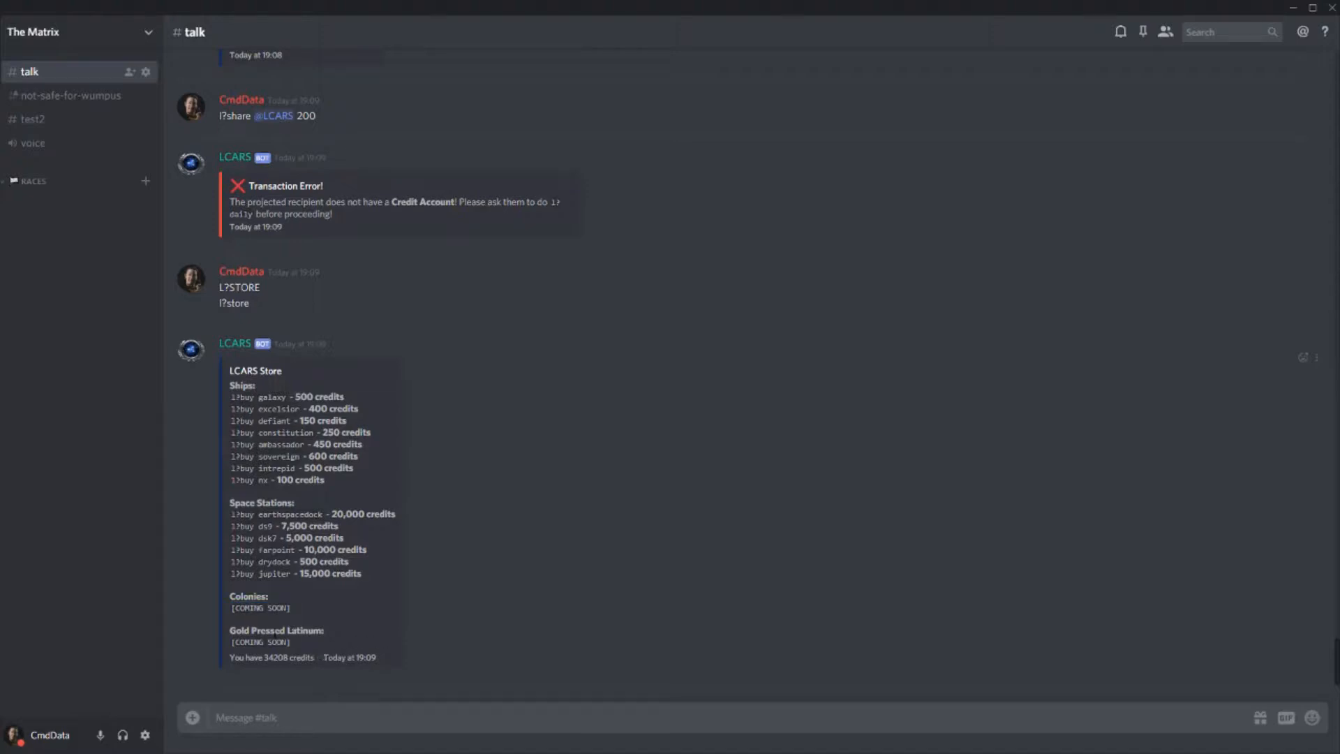
{"action": "mouse_move", "coordinate": [396, 625]}
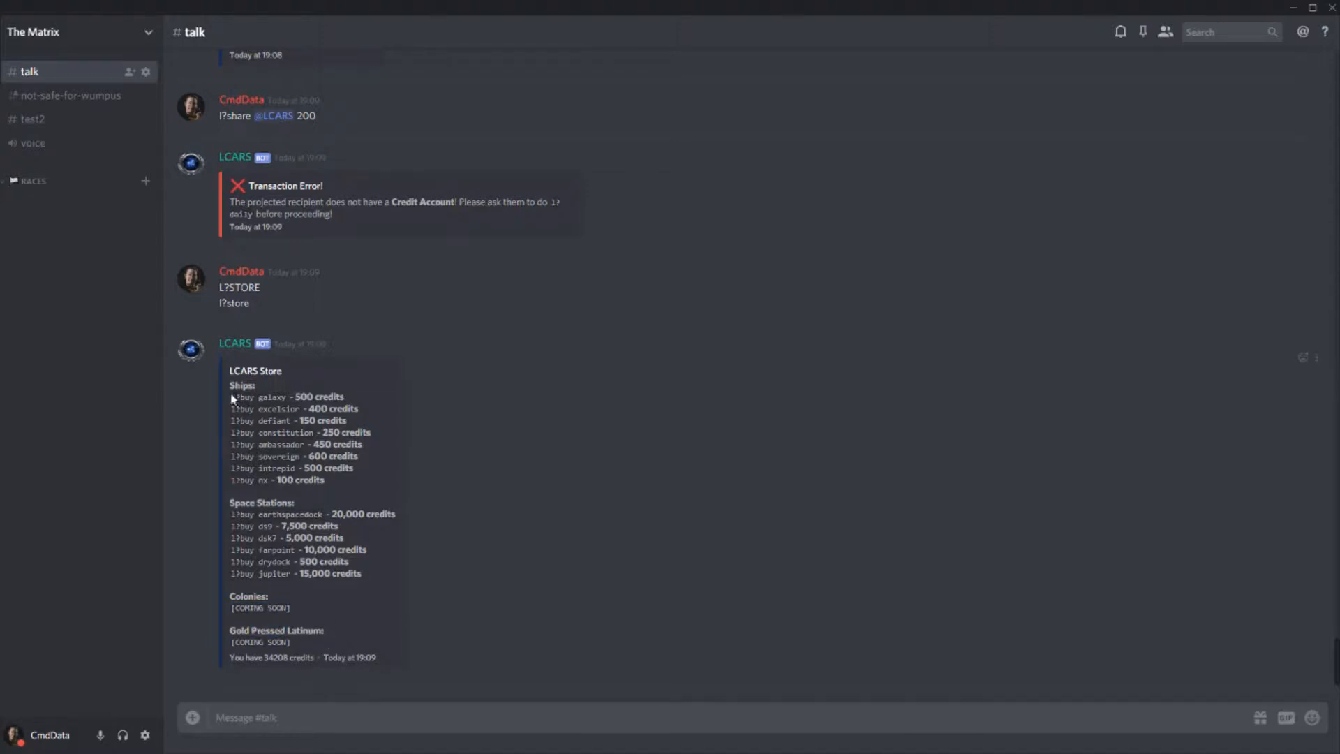
{"action": "mouse_move", "coordinate": [374, 499]}
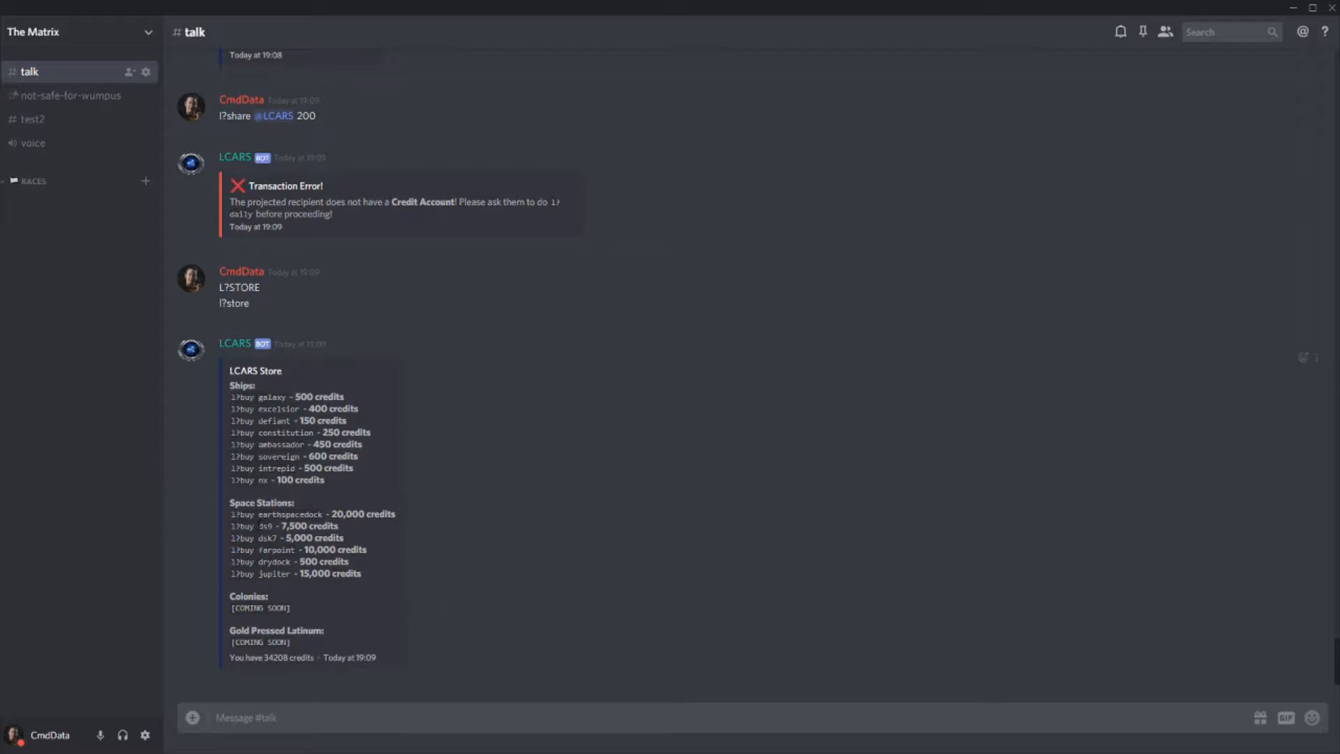
{"action": "mouse_move", "coordinate": [271, 421]}
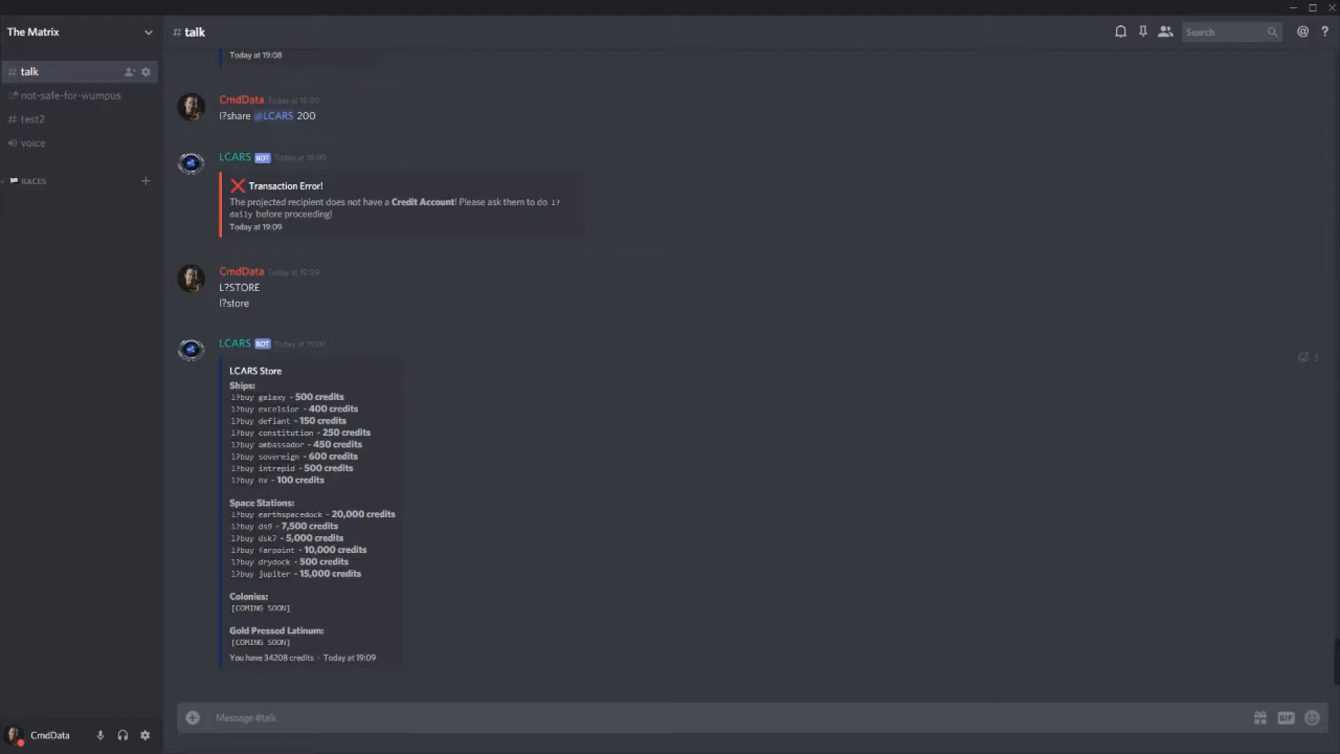
{"action": "mouse_move", "coordinate": [339, 497]}
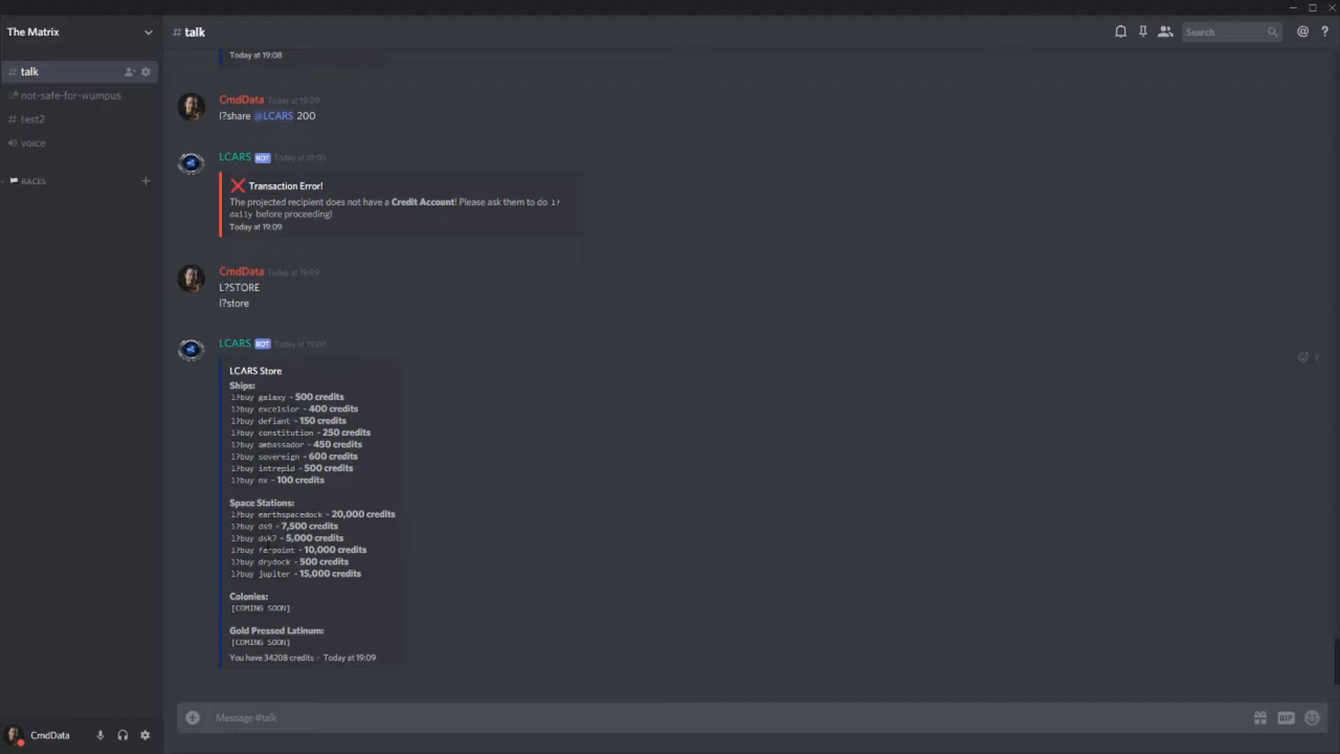
{"action": "double_click", "coordinate": [273, 562]}
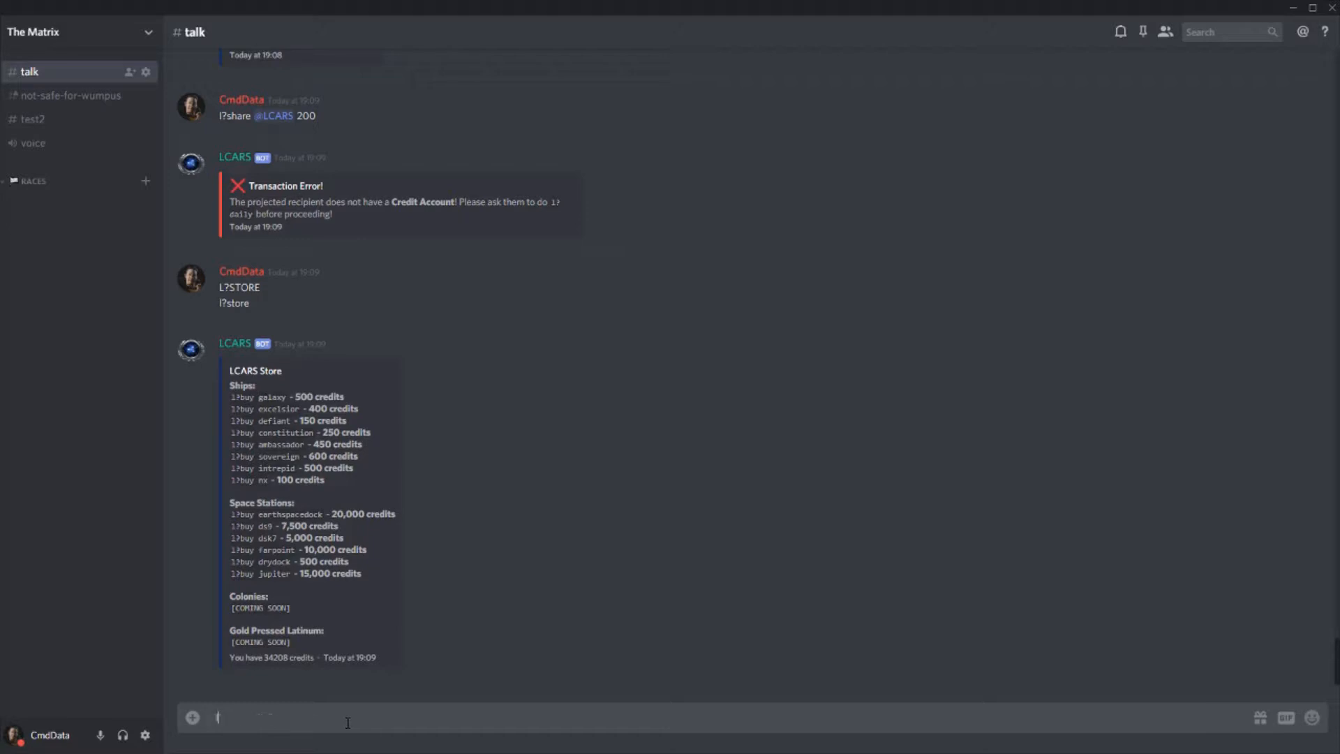
- Buy the Intrepid starship with l?buy intrepid, receiving its specs card
{"action": "type", "text": "l?buy"}
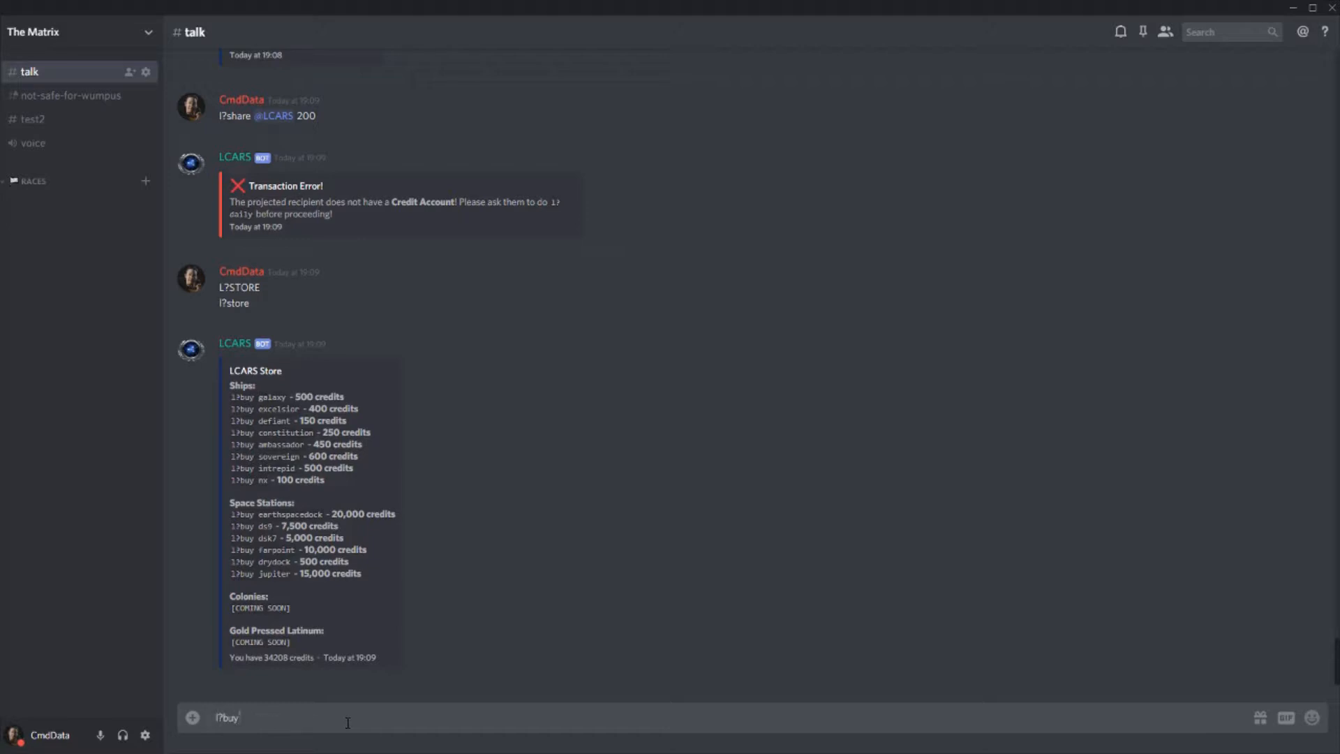
{"action": "type", "text": "intrepid"}
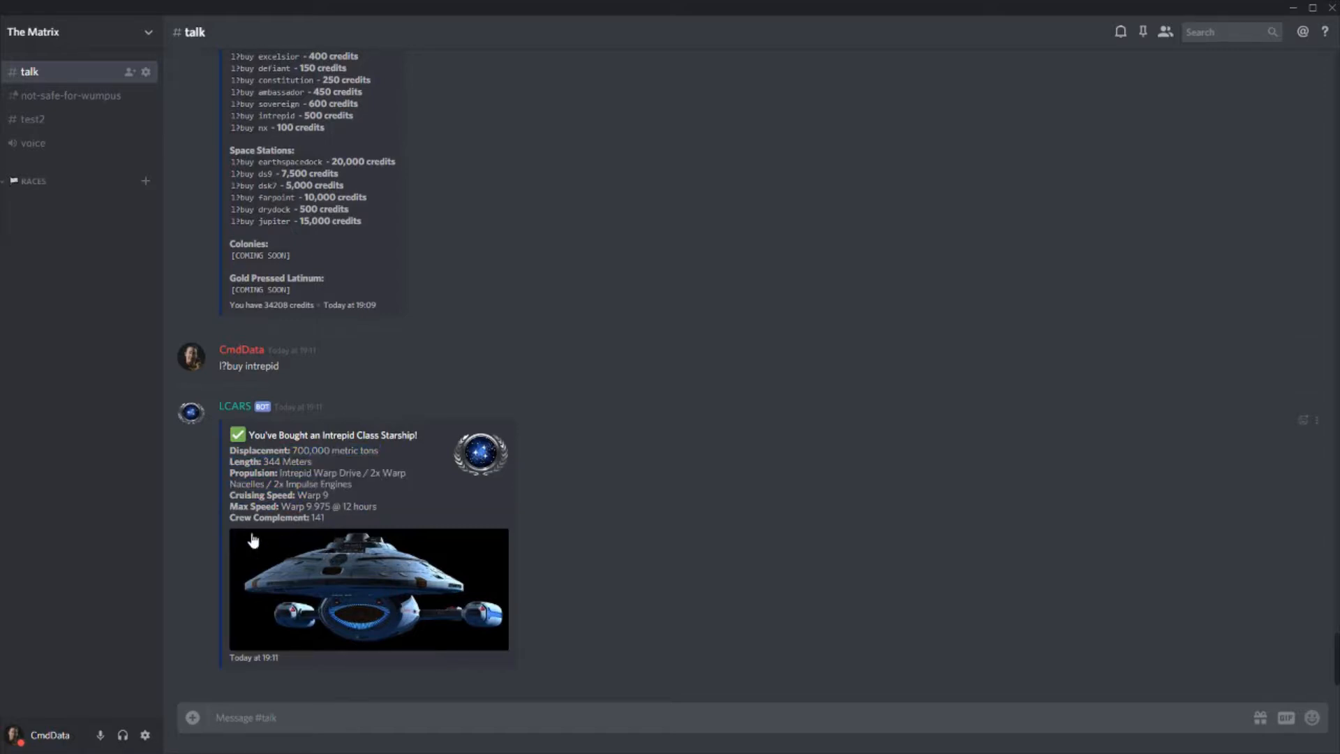
{"action": "mouse_move", "coordinate": [229, 540]}
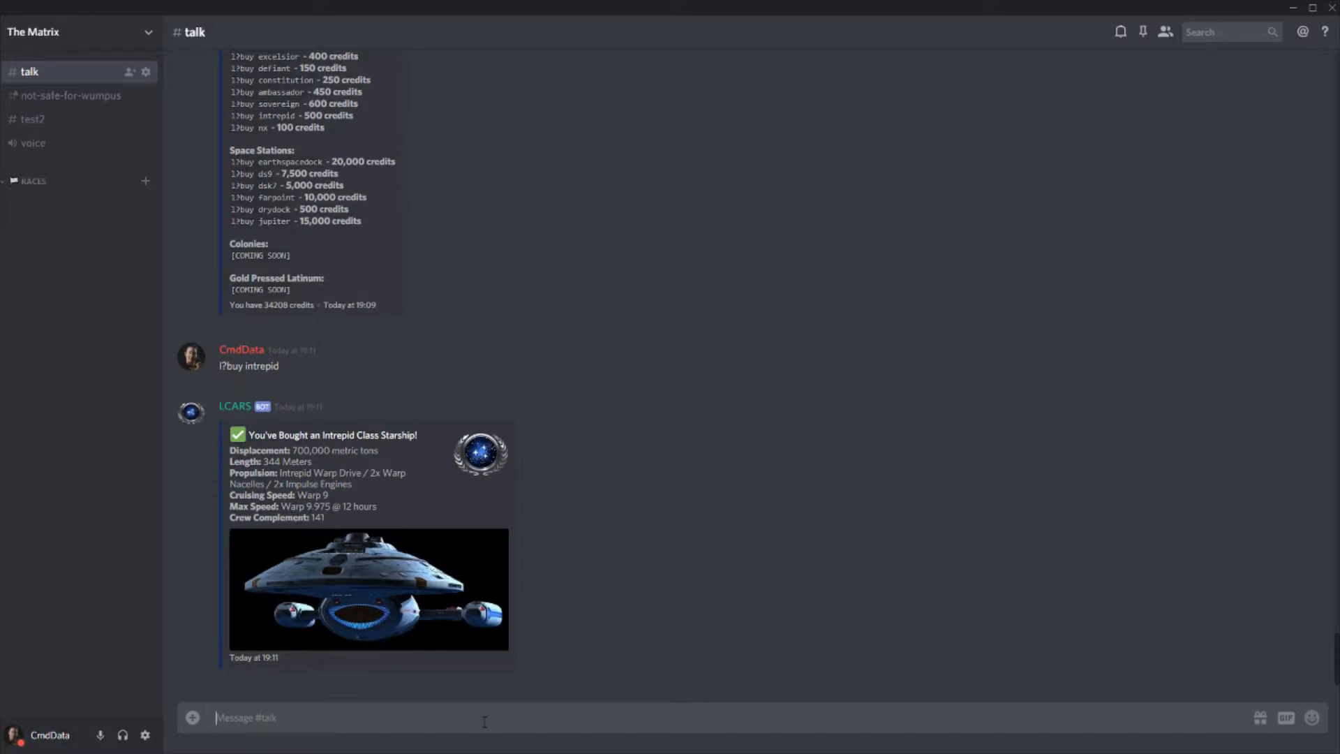
- Send l?shipyard to list owned ship classes, including one Intrepid
{"action": "type", "text": "l?"}
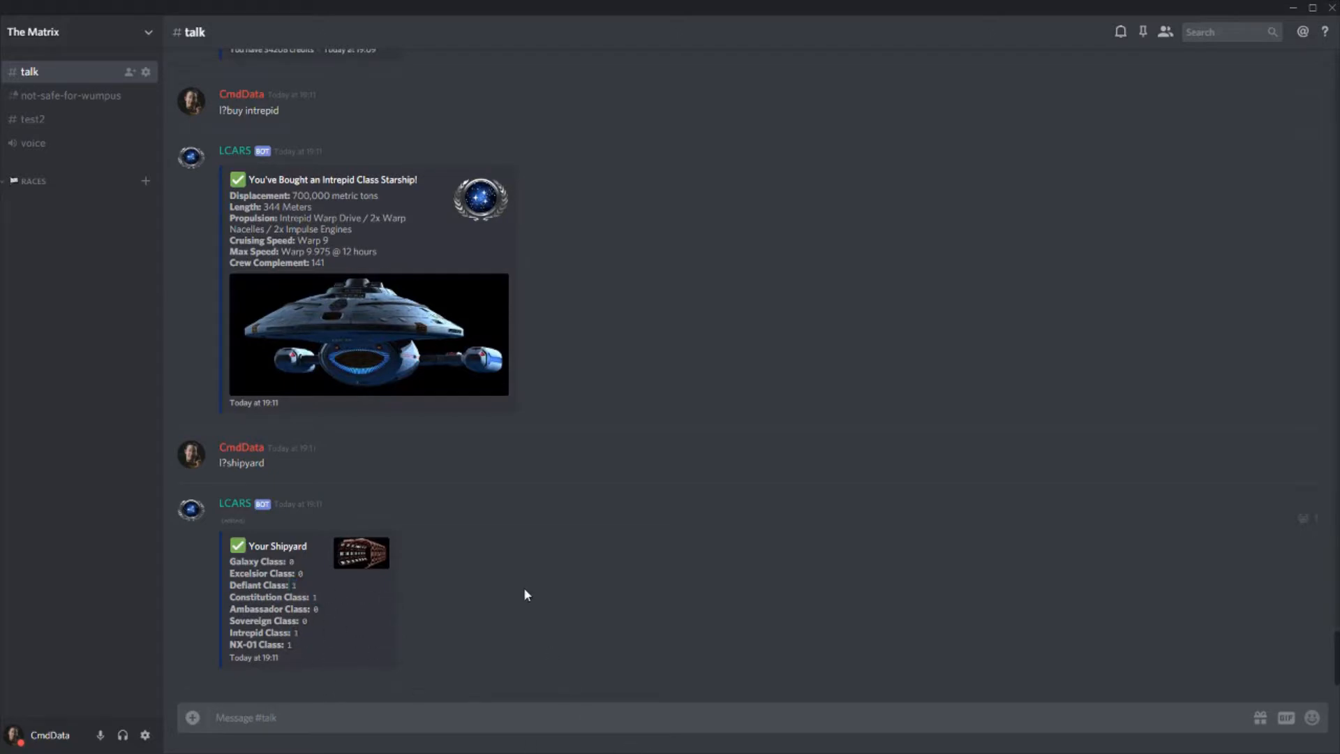
{"action": "mouse_move", "coordinate": [331, 622]}
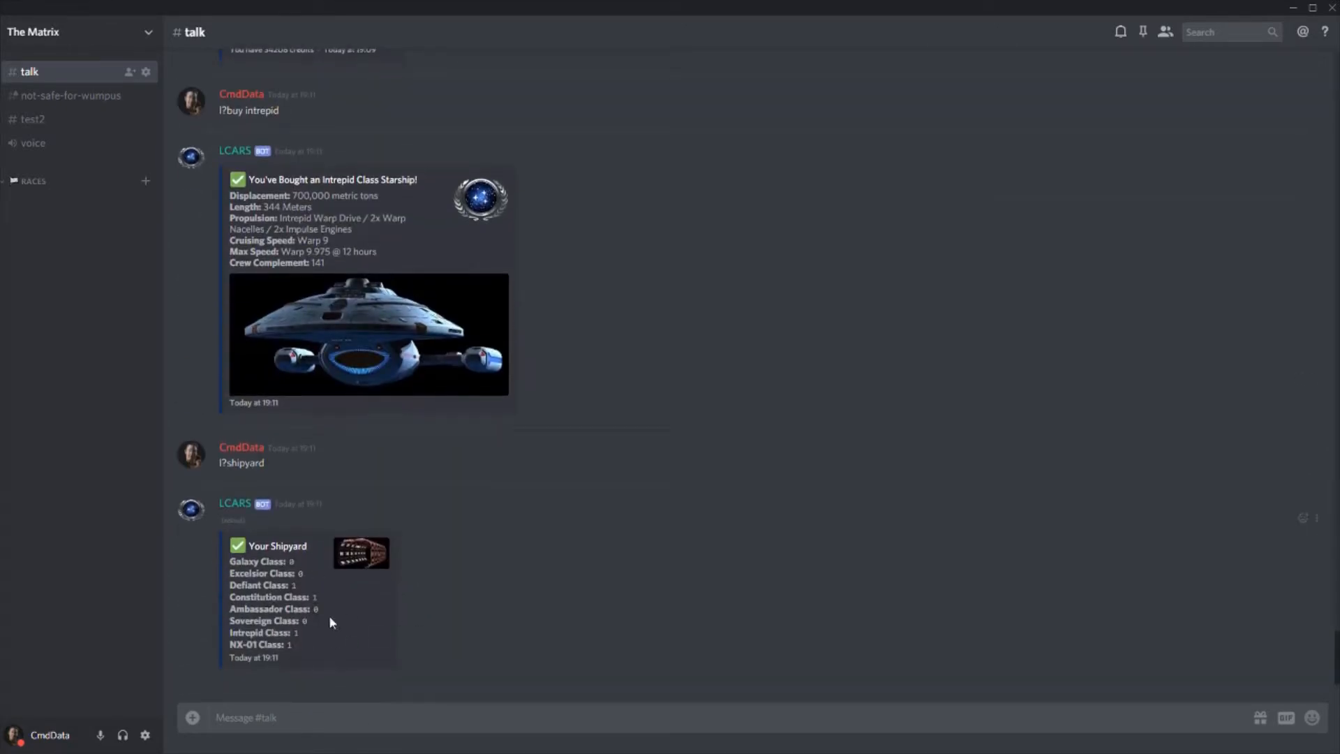
{"action": "mouse_move", "coordinate": [350, 642]}
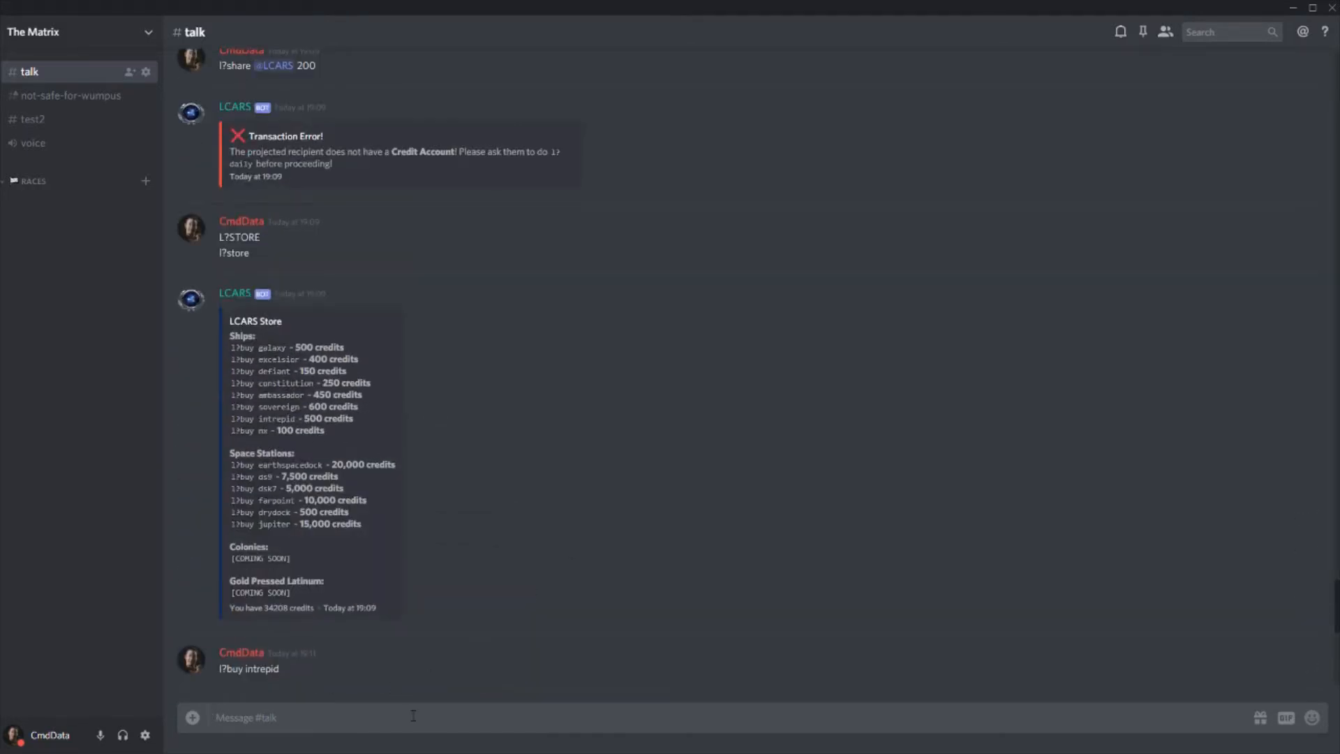
- Send l?spacedocks in #talk following the Jupiter Station purchase
{"action": "type", "text": "l?"}
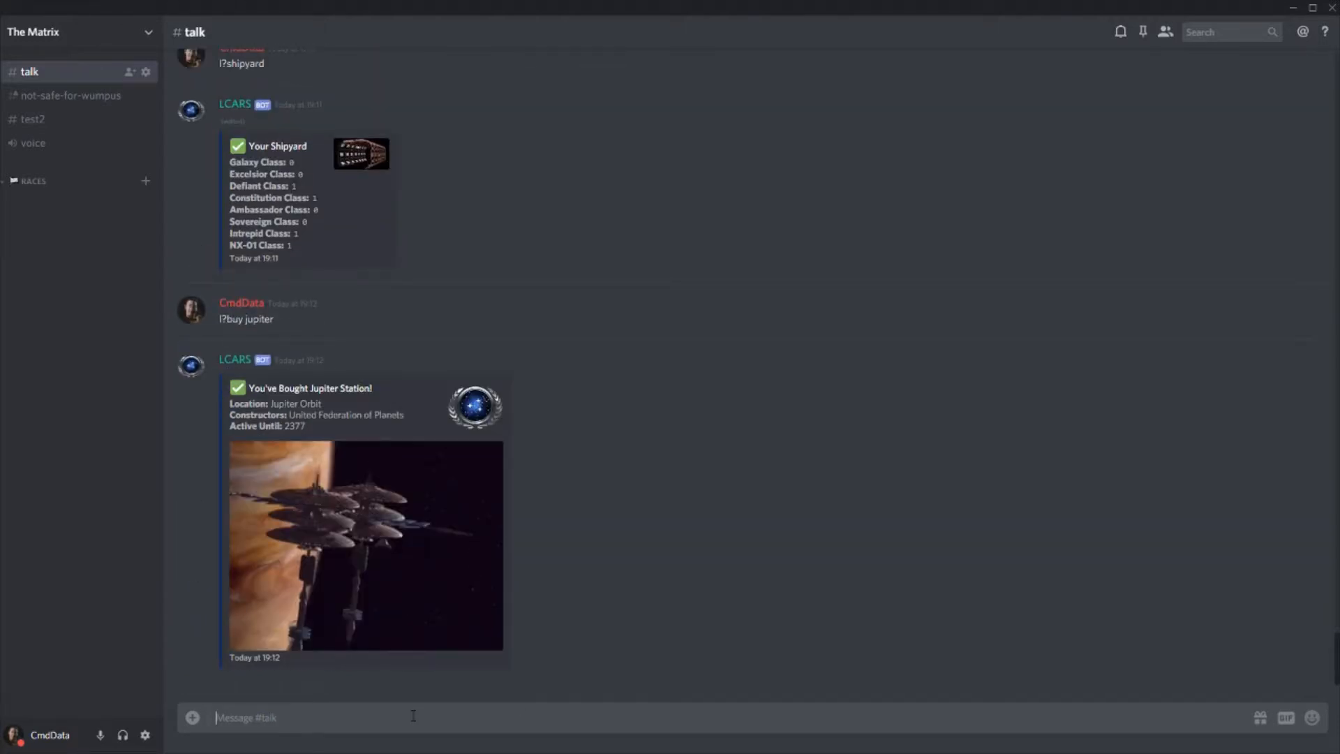
{"action": "mouse_move", "coordinate": [521, 722]}
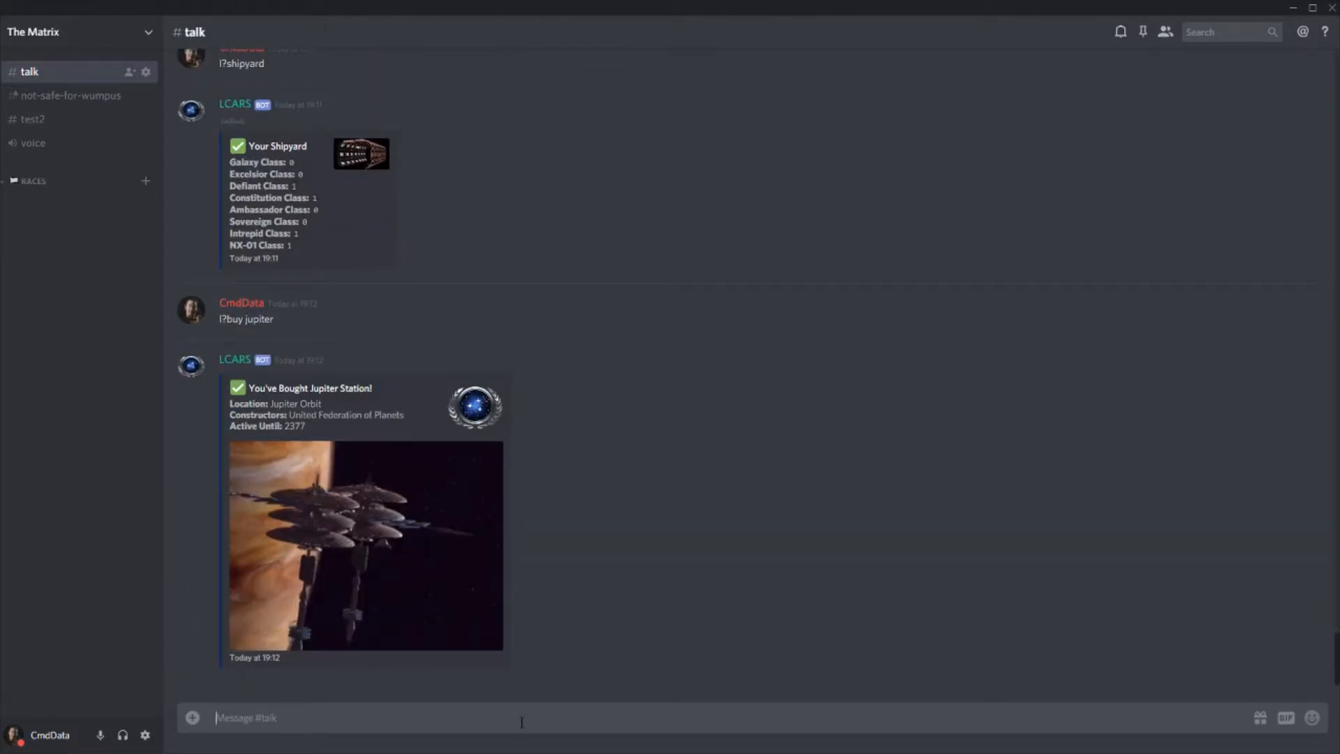
{"action": "type", "text": "l?"}
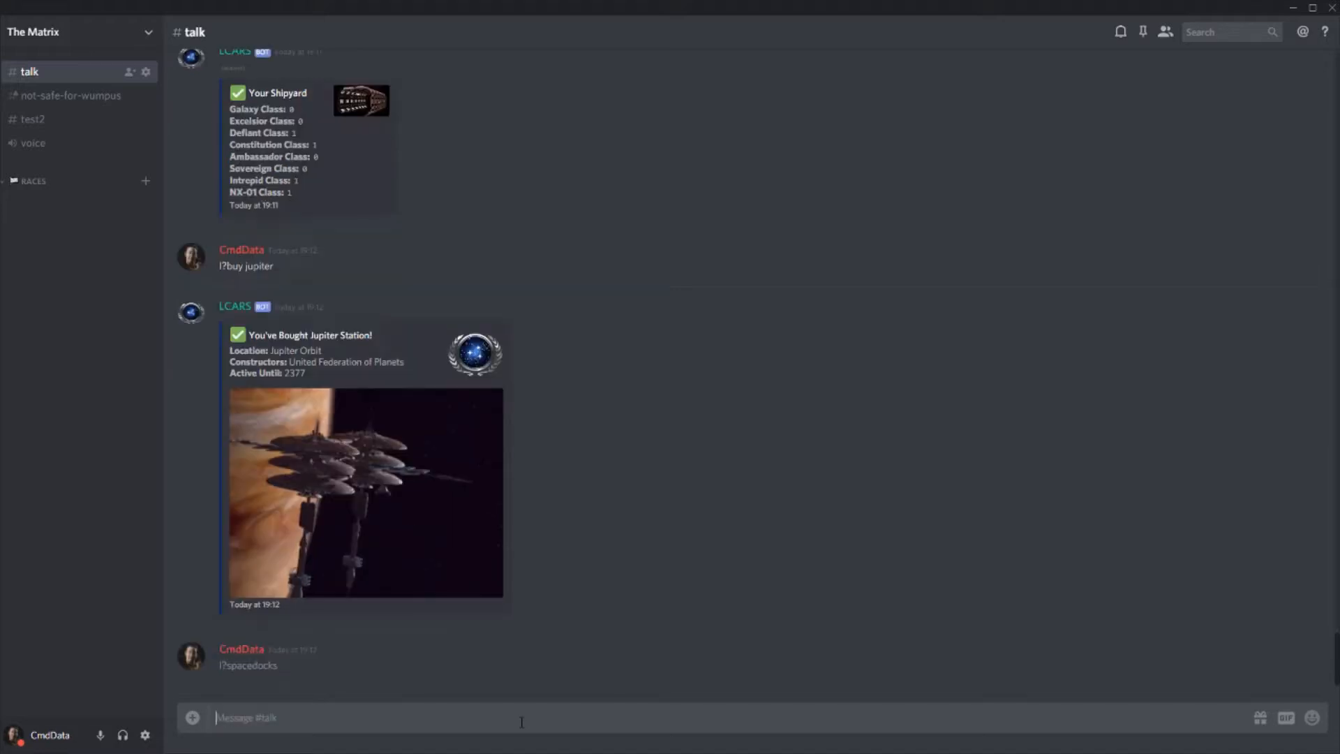
- Scroll back to the LCARS help card with standard, economy and Latinum commands
{"action": "scroll", "scroll_direction": "down", "scroll_amount": 3}
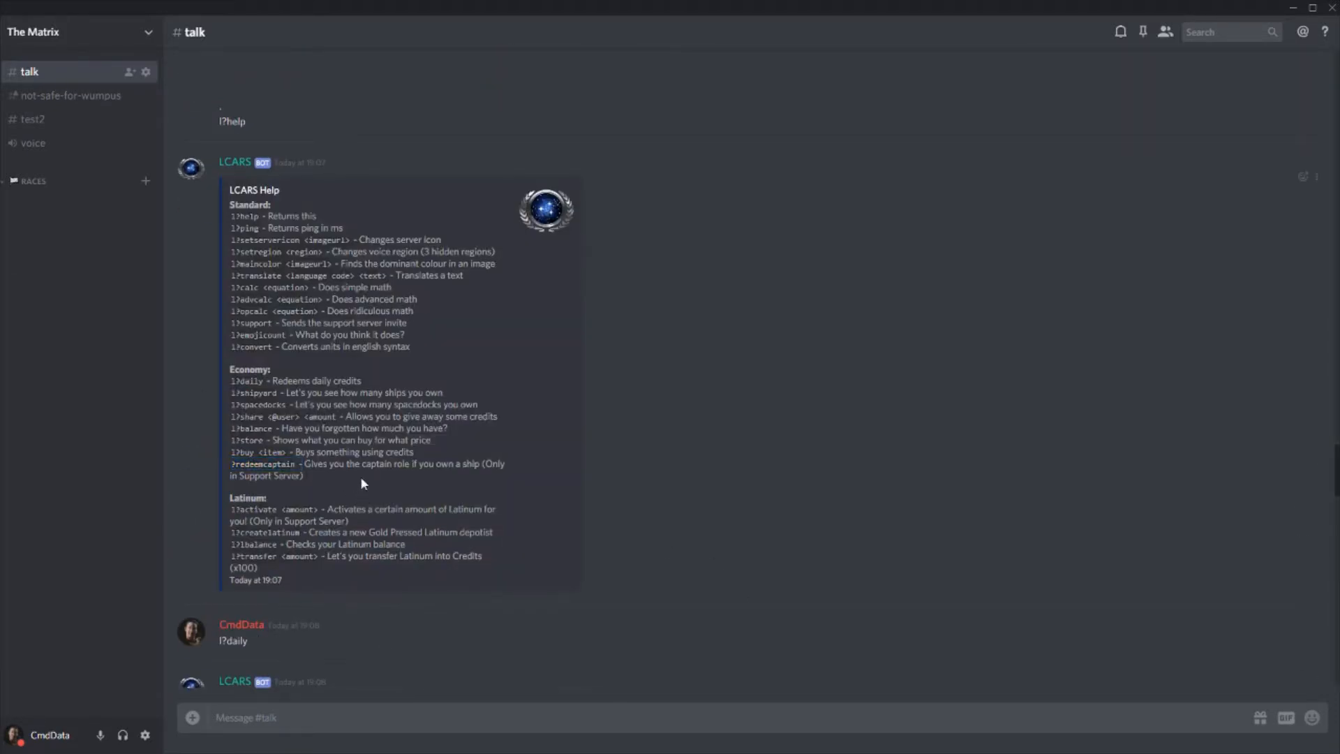
{"action": "mouse_move", "coordinate": [479, 489]}
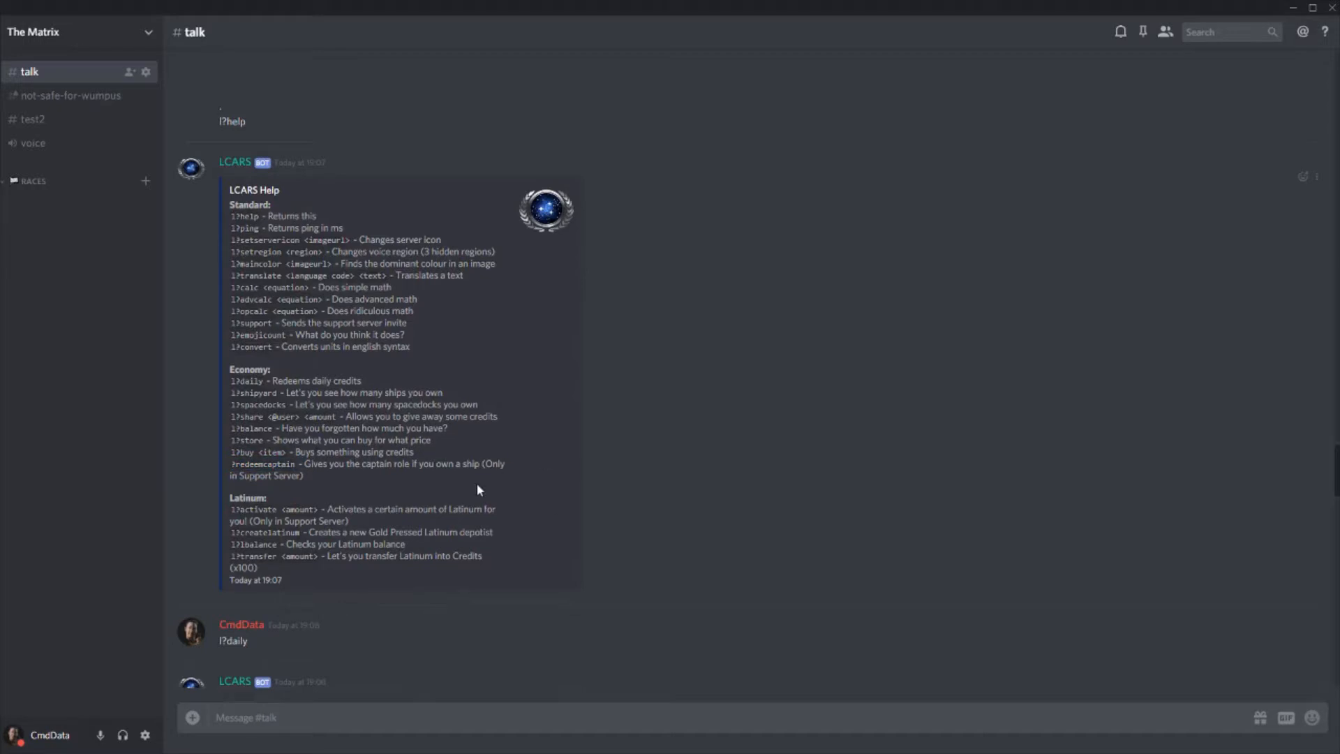
{"action": "left_click_drag", "start_coordinate": [485, 464], "coordinate": [274, 567]}
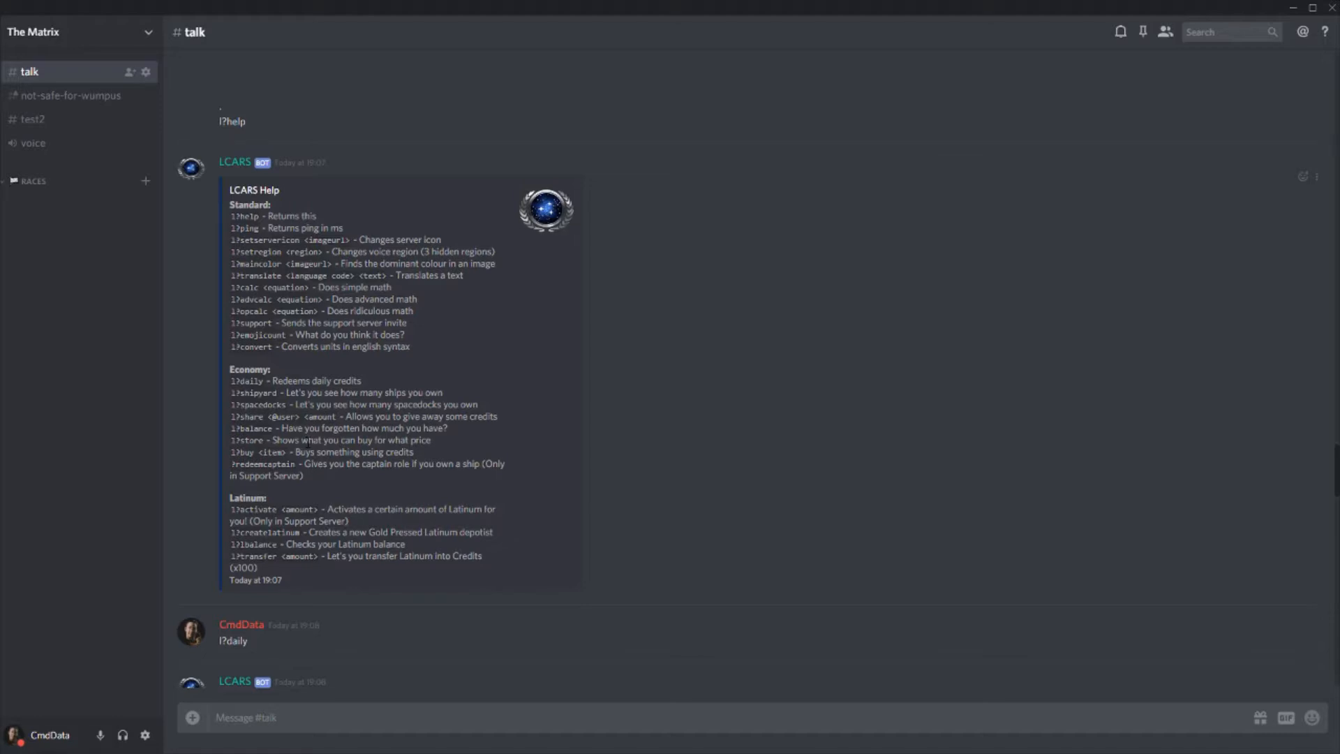
{"action": "mouse_move", "coordinate": [298, 504]}
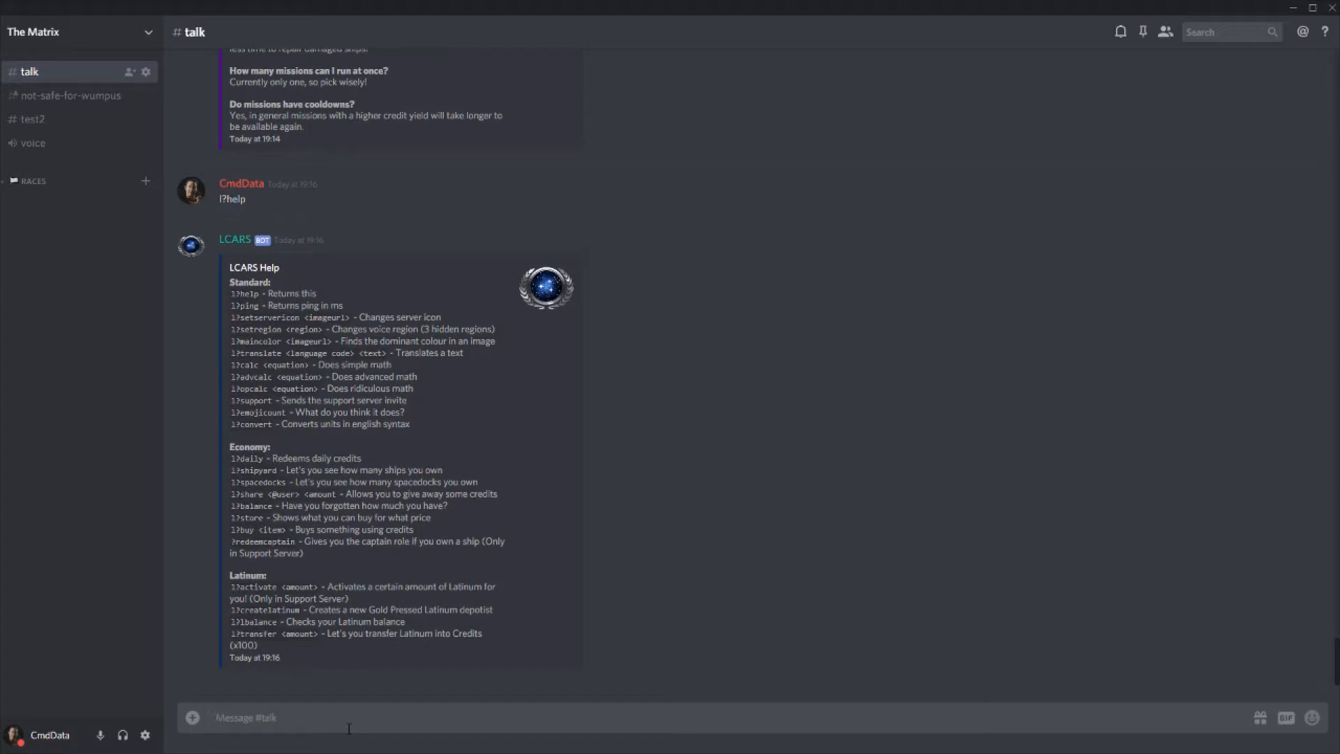
- Send l?createlatinum, which errors on an existing deposit, then l?lbal showing 0 Latinum
{"action": "type", "text": "l?create"}
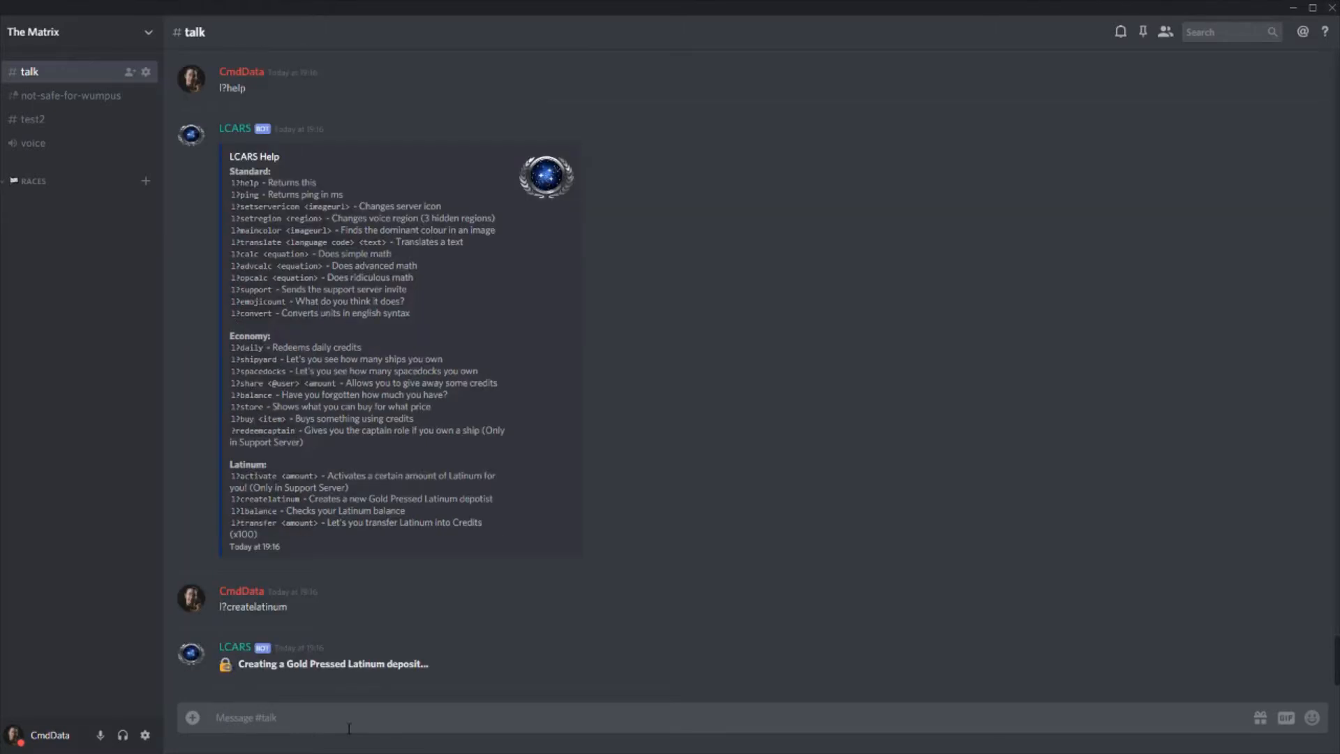
{"action": "scroll", "scroll_direction": "down", "scroll_amount": 3}
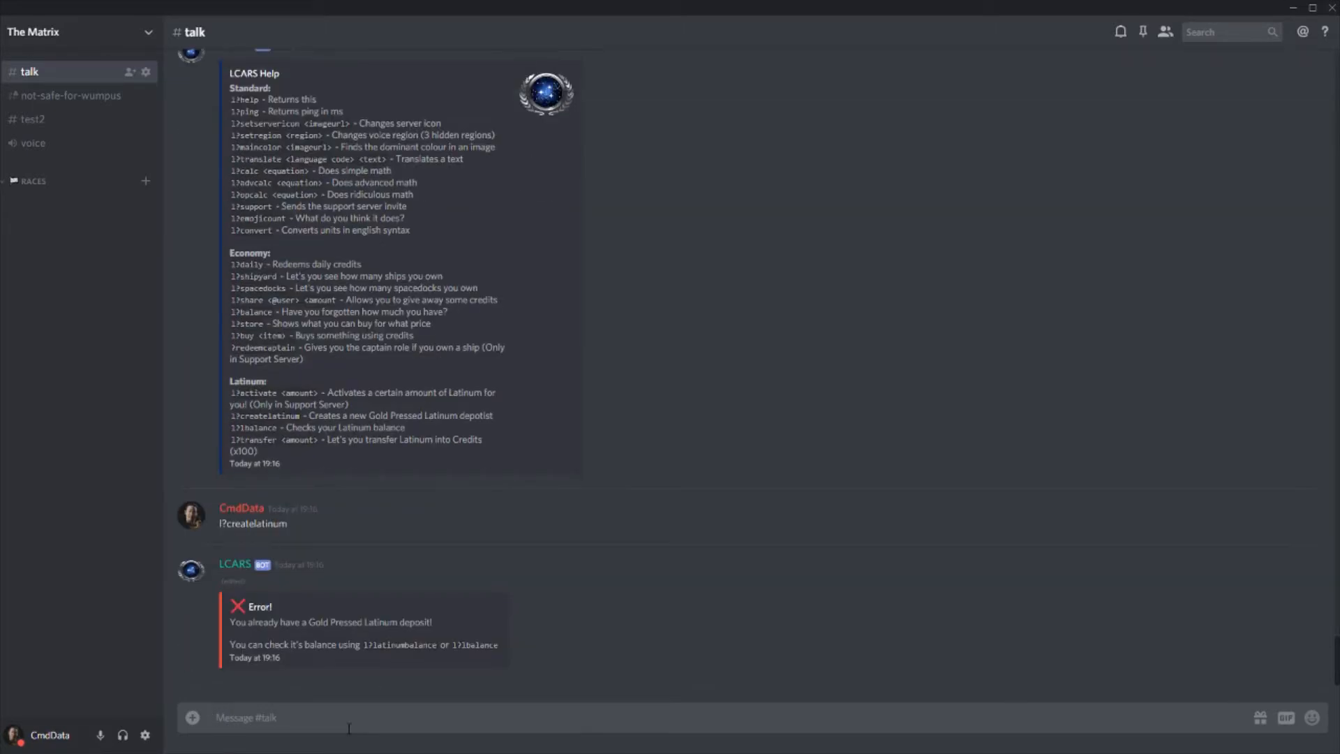
{"action": "type", "text": "l?l"}
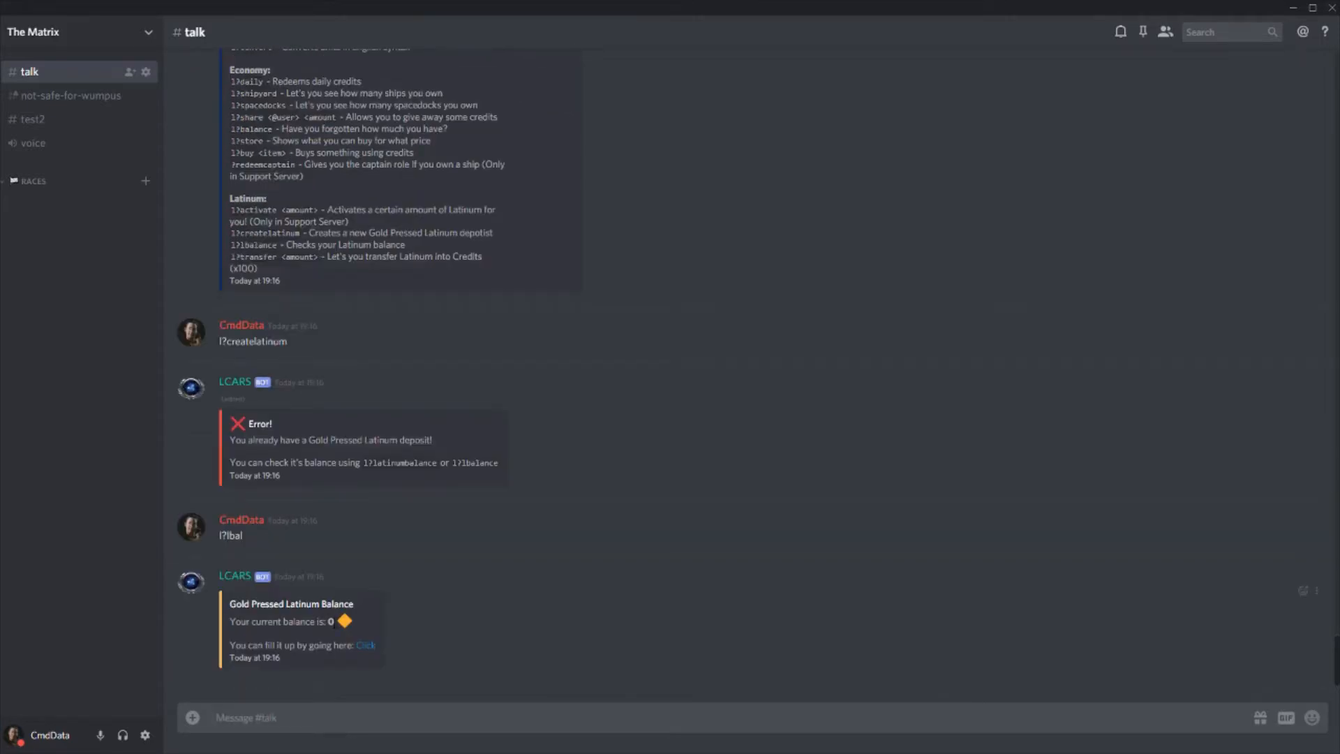
{"action": "mouse_move", "coordinate": [366, 659]}
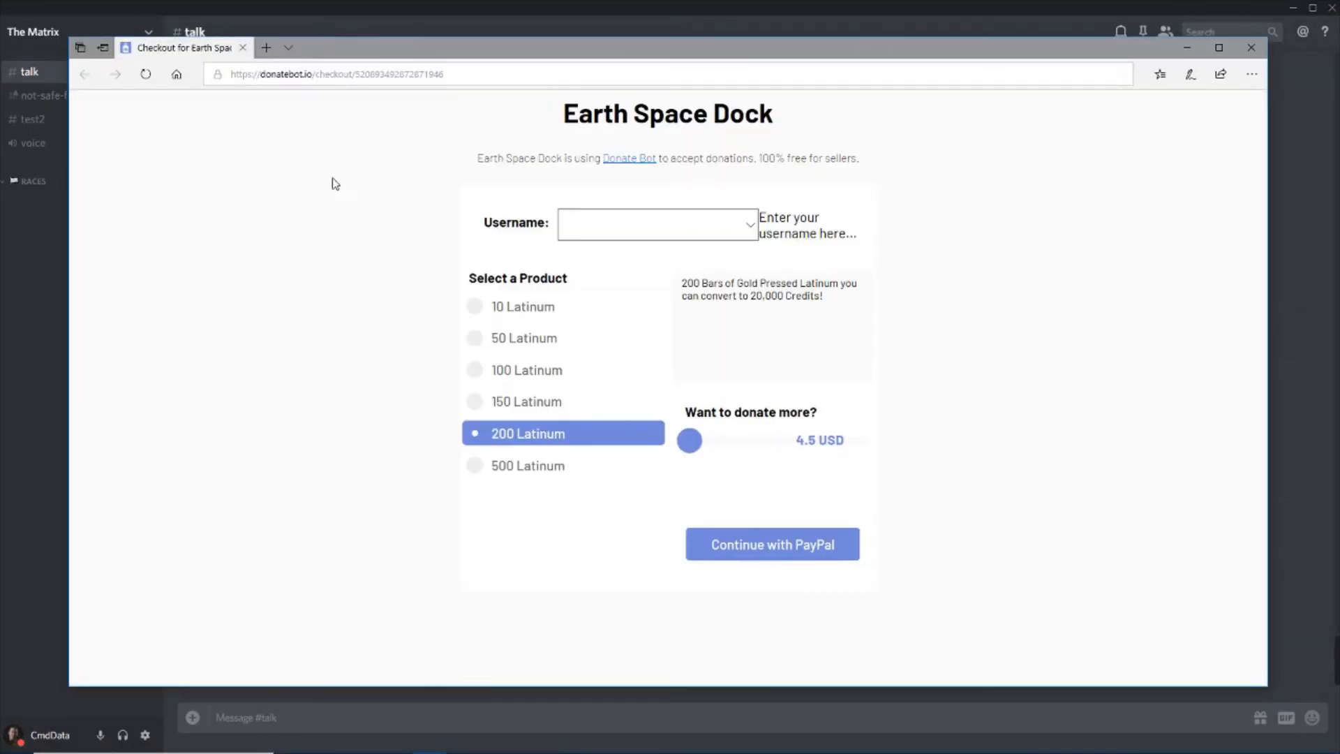
{"action": "mouse_move", "coordinate": [325, 473]}
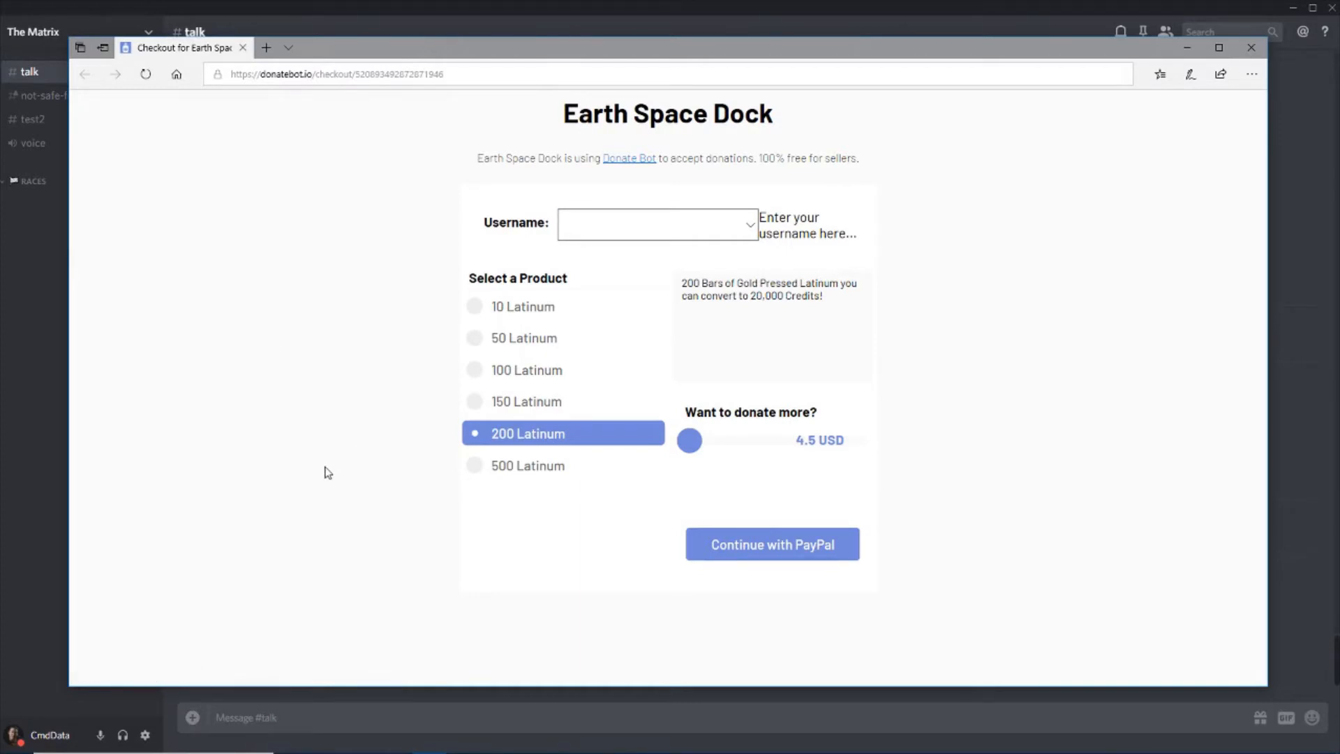
- Enter a username and pick 10 Latinum on the Earth Space Dock checkout, then close it
{"action": "left_click", "coordinate": [654, 224]}
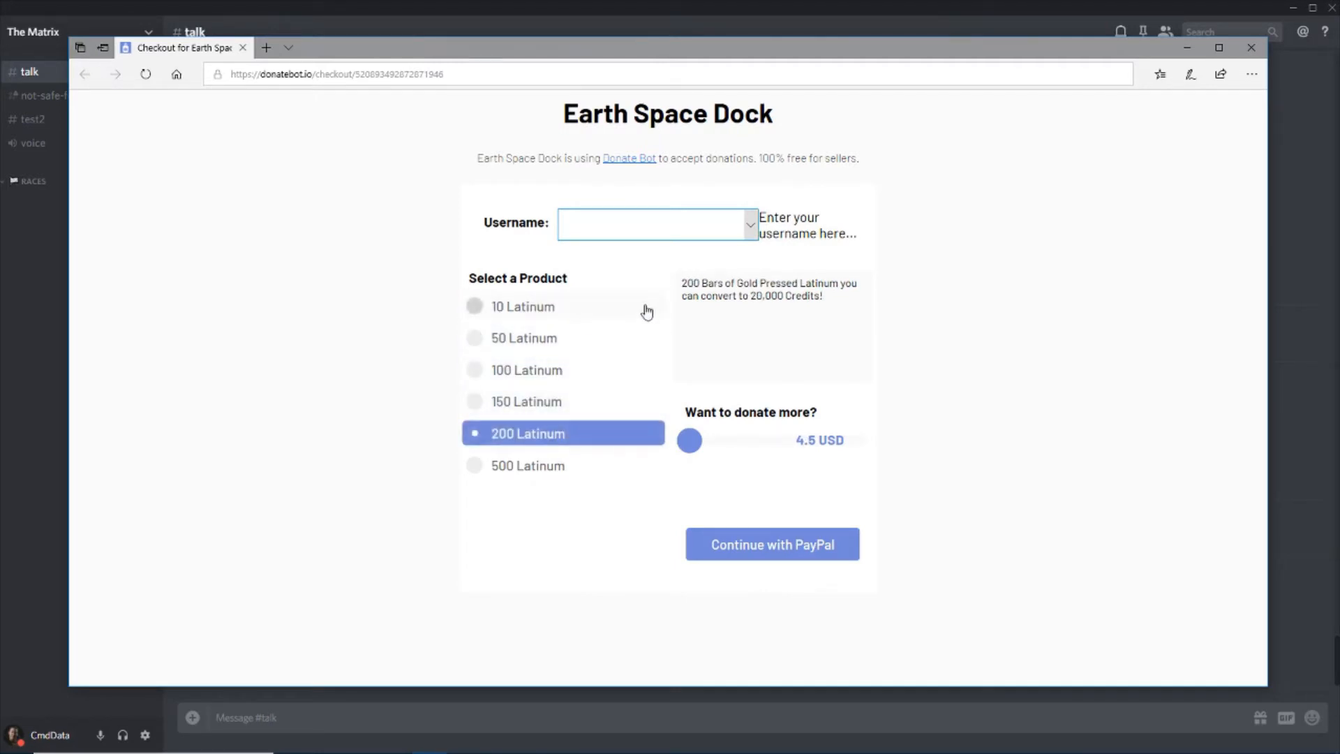
{"action": "mouse_move", "coordinate": [587, 407]}
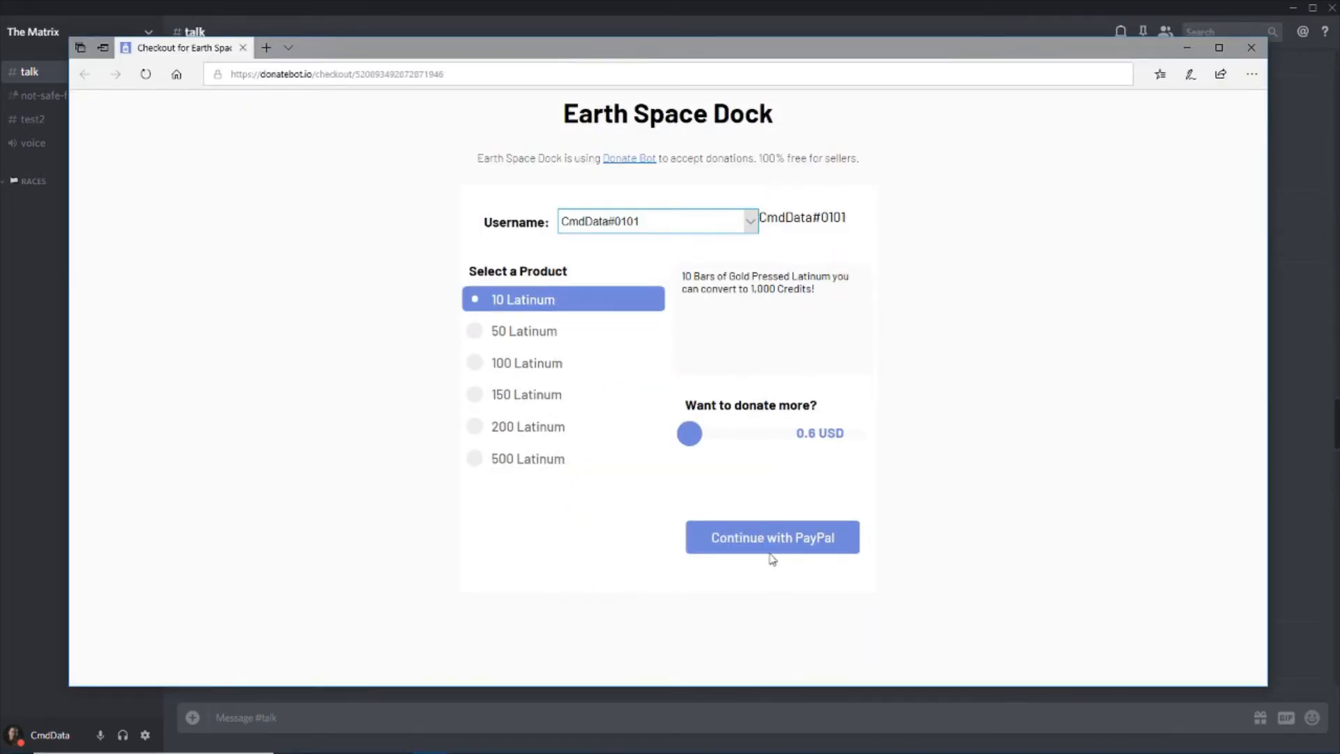
{"action": "mouse_move", "coordinate": [909, 667]}
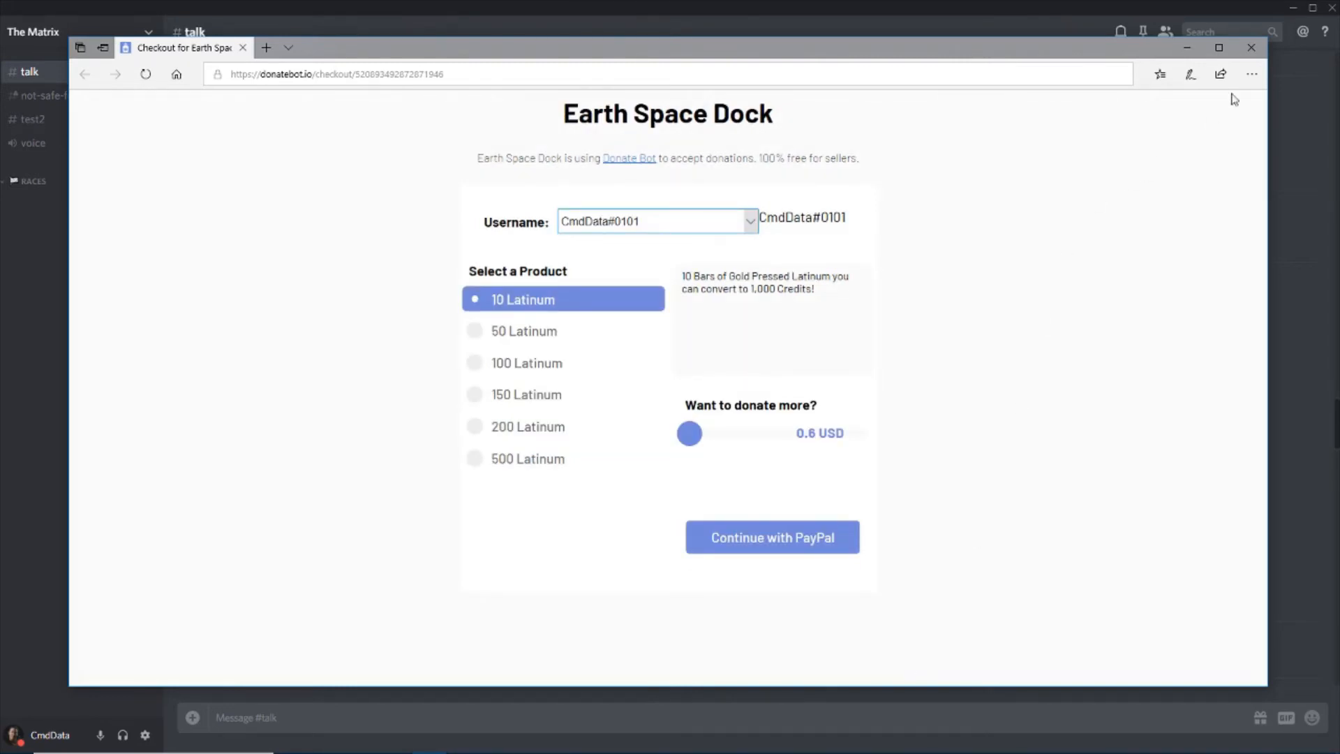
{"action": "left_click", "coordinate": [1252, 46]}
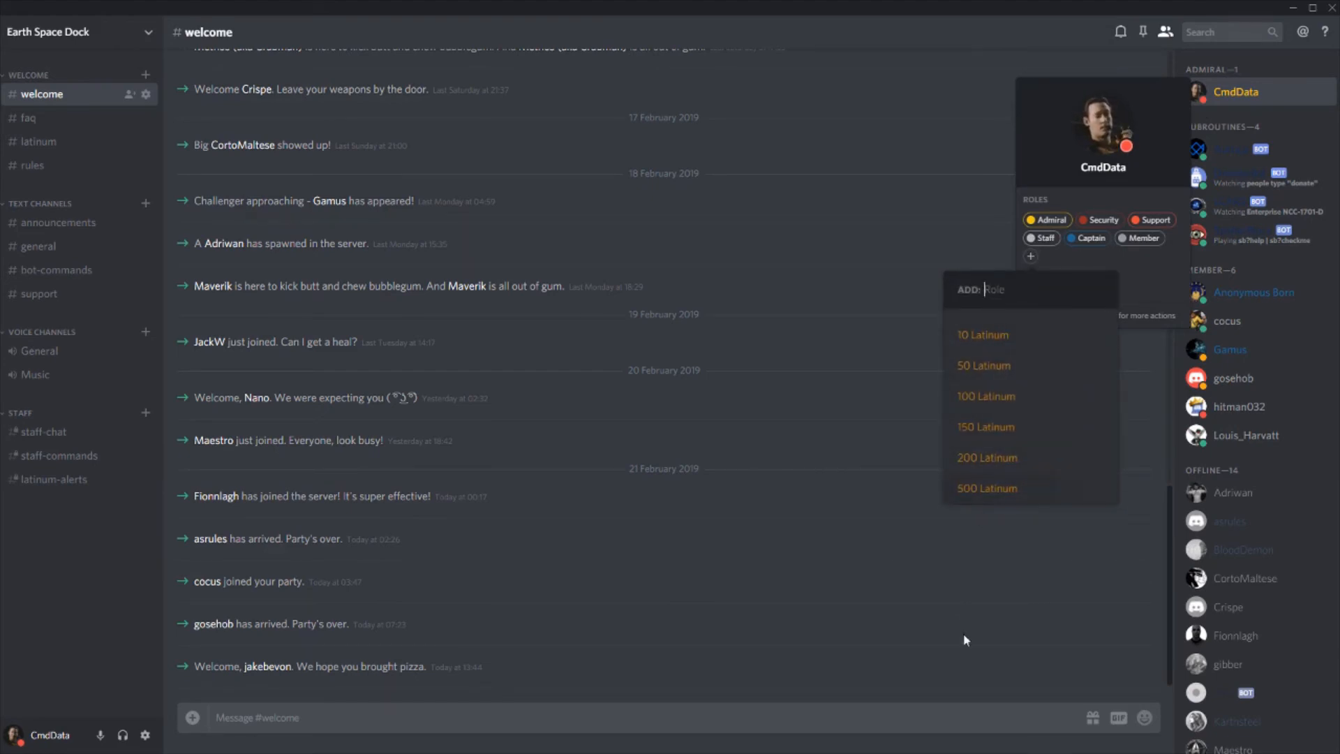
- Dismiss the member role popup and switch to #staff-commands under STAFF
{"action": "left_click", "coordinate": [983, 334]}
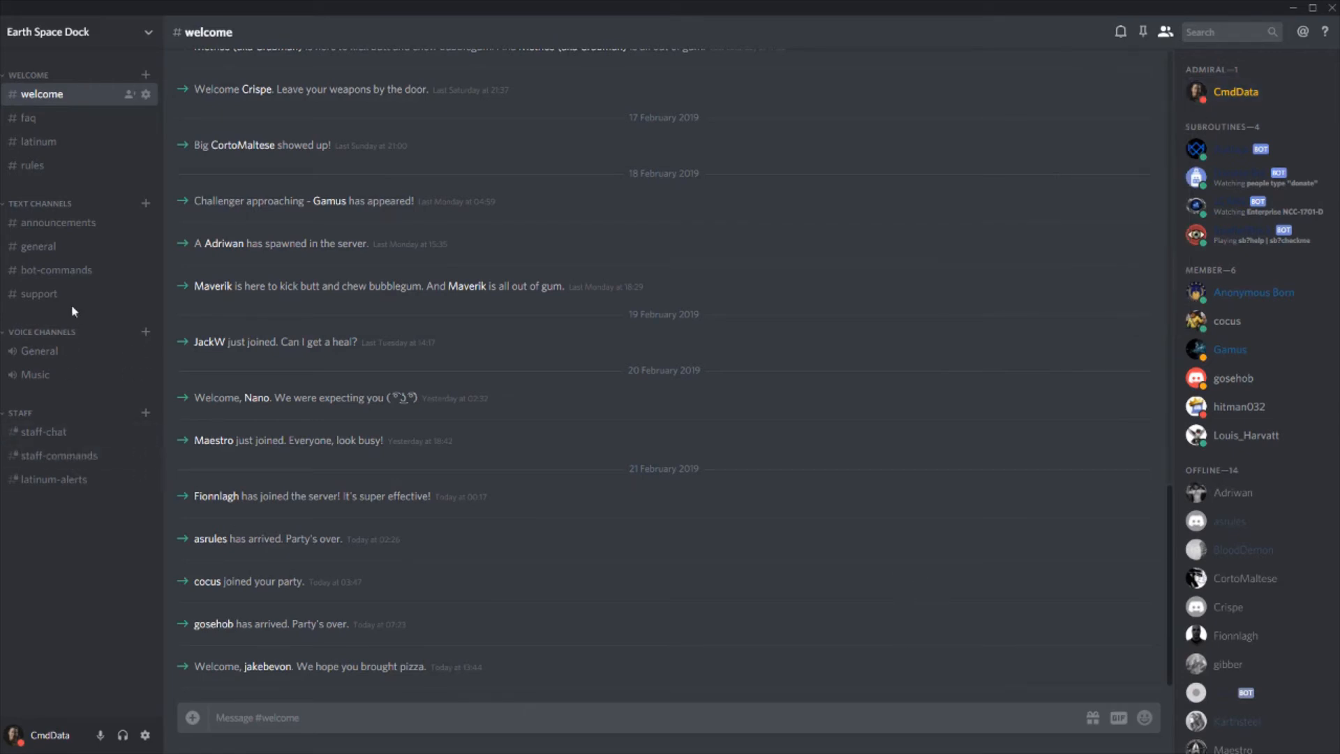
{"action": "left_click", "coordinate": [57, 454]}
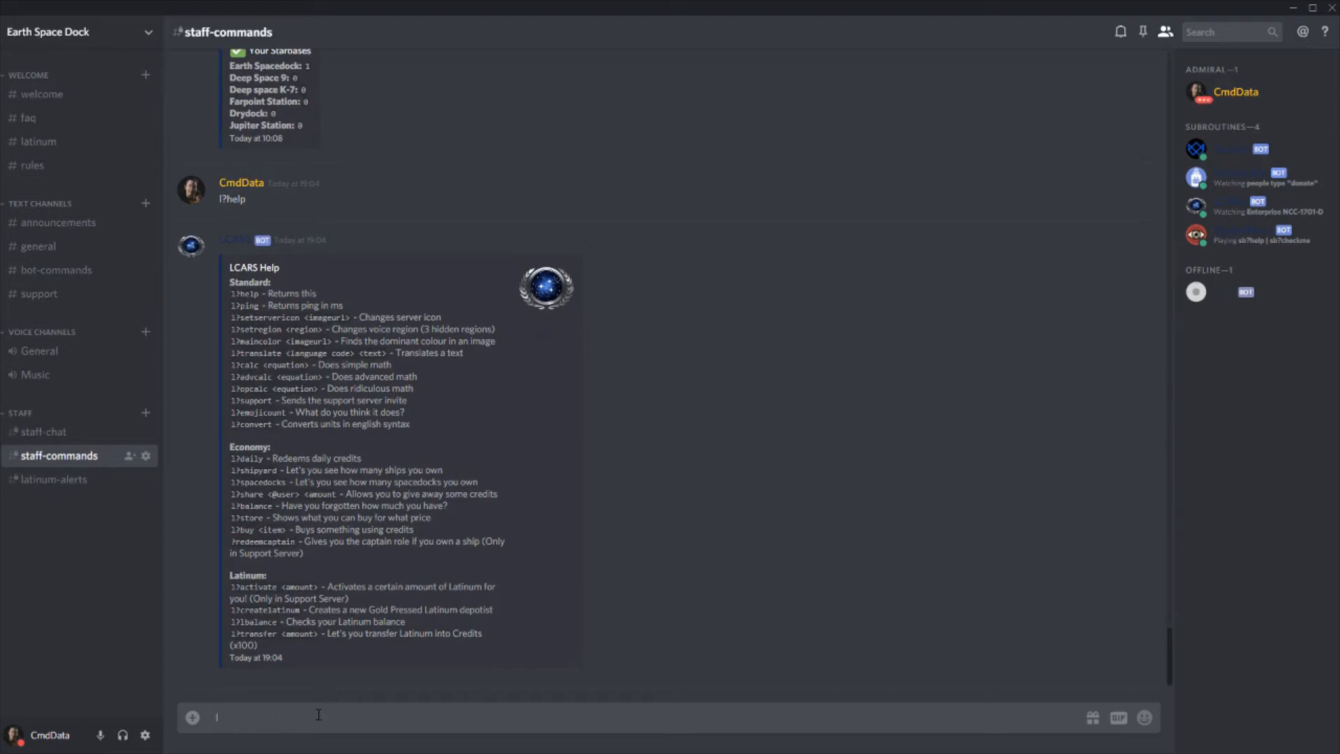
- Activate 10 Latinum with l?activate 10, then check the Latinum balance with l?lbal
{"action": "type", "text": "l?ativate"}
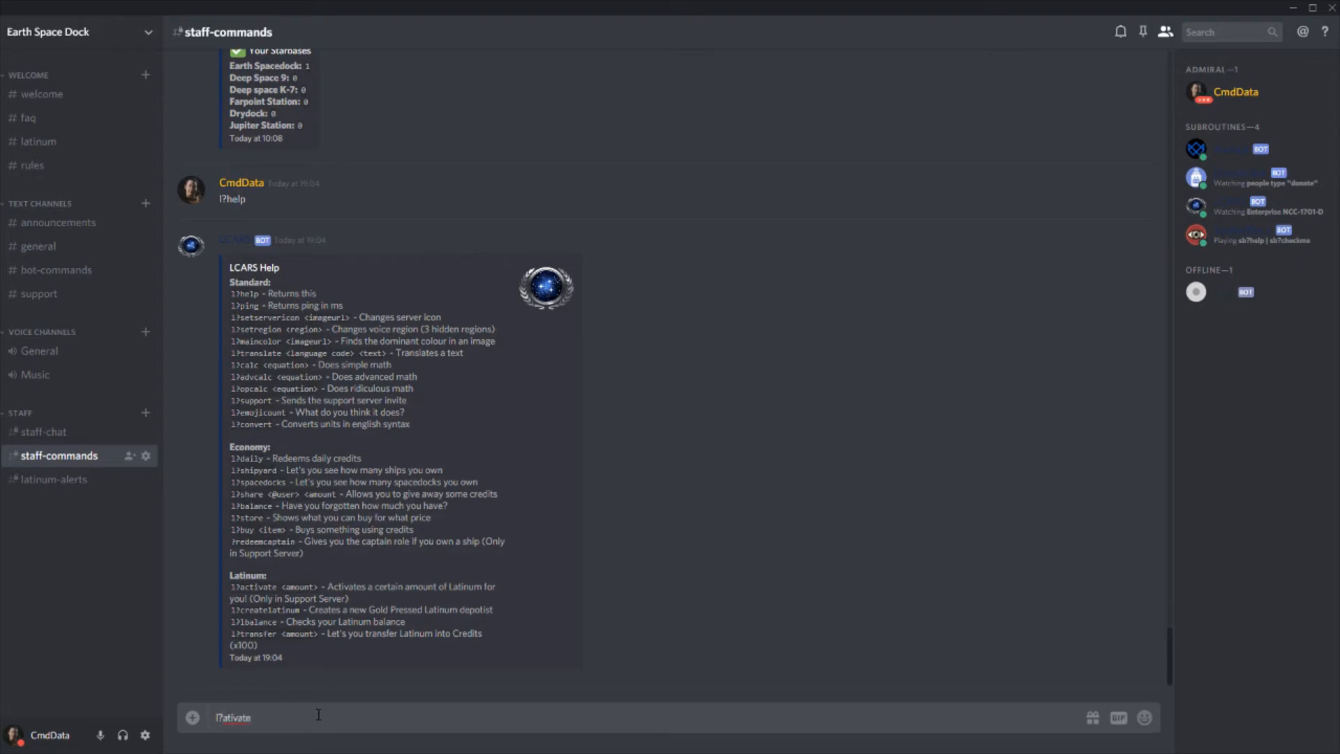
{"action": "type", "text": "l?act"}
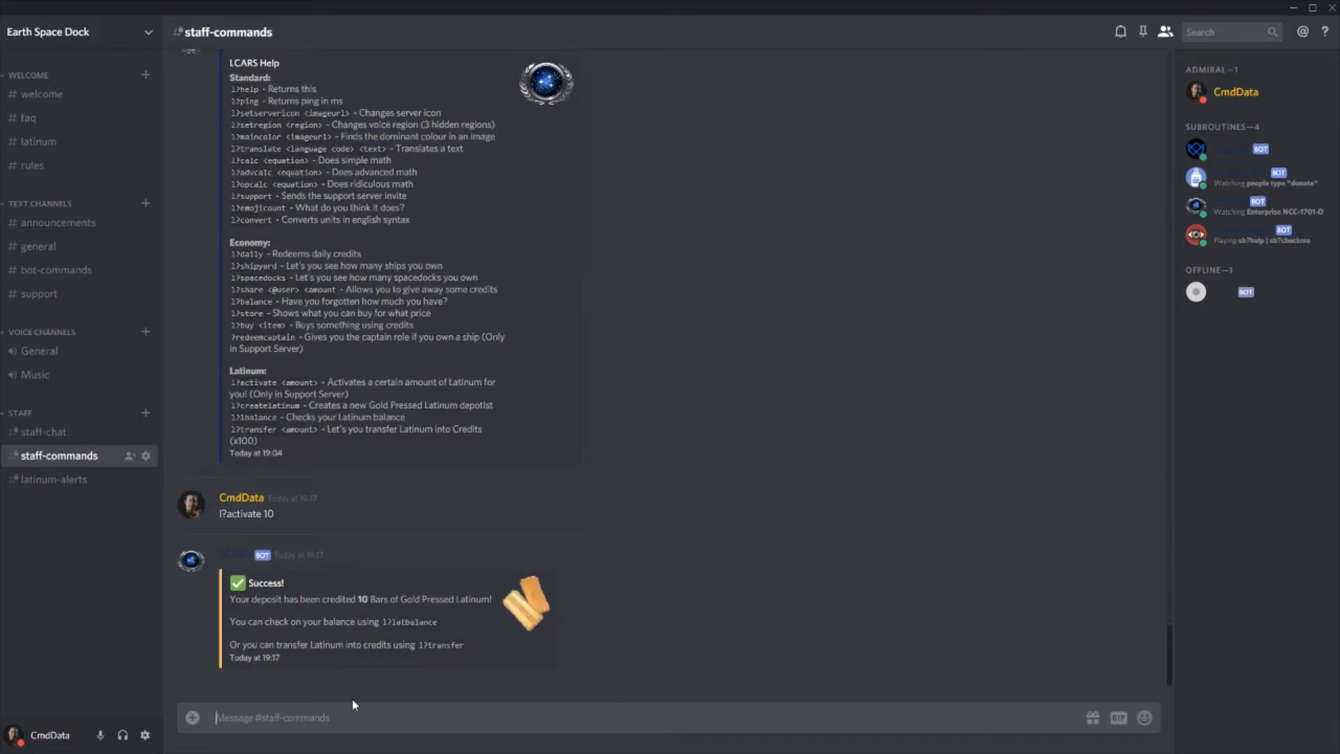
{"action": "type", "text": "l?lbal"}
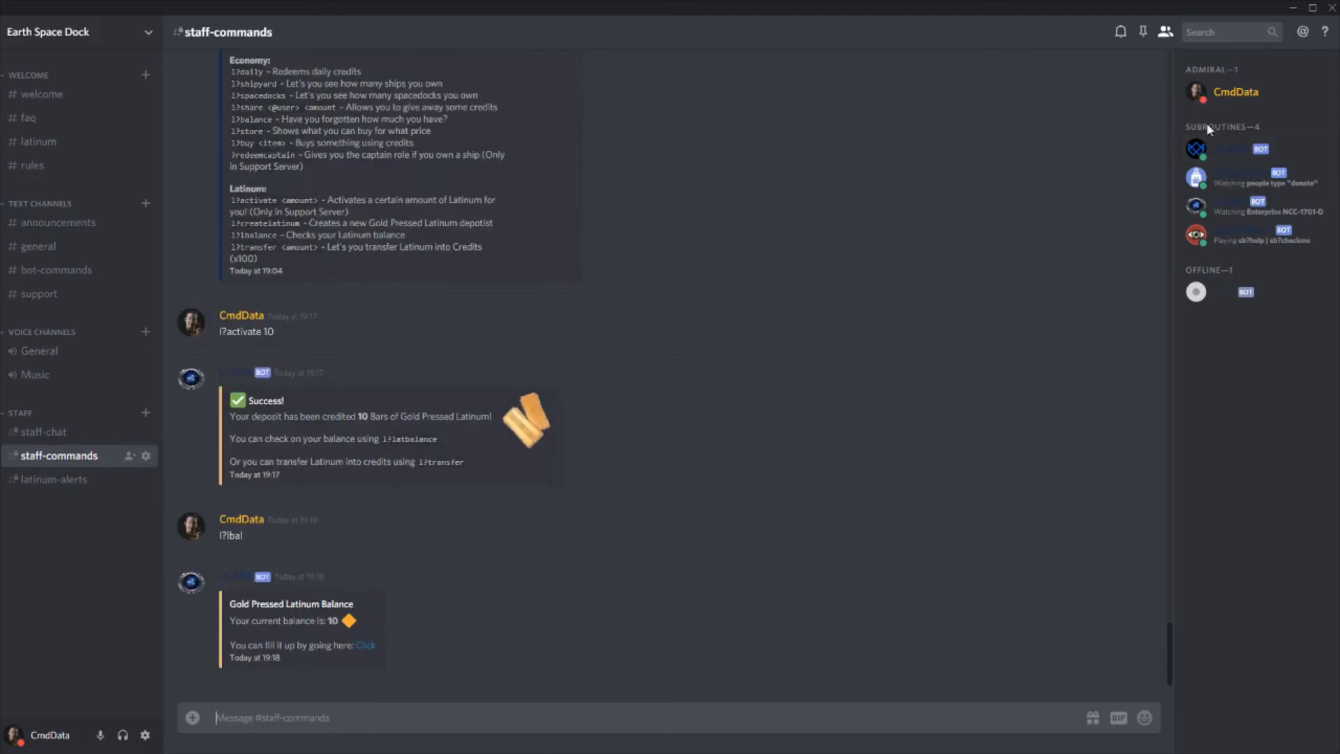
{"action": "scroll", "scroll_direction": "down", "scroll_amount": 3}
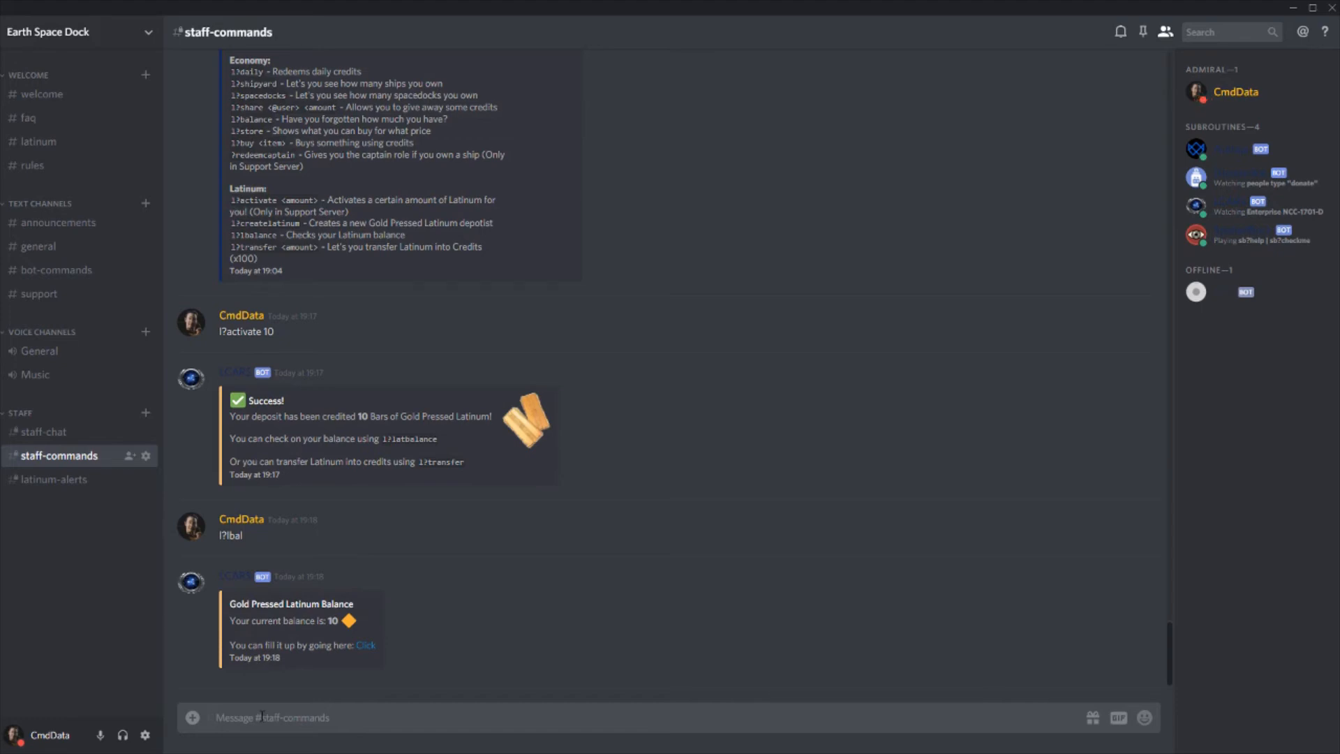
- Transfer 10 Latinum into 1000 credits, answering yes to the bot's confirmation
{"action": "type", "text": "l?trash"}
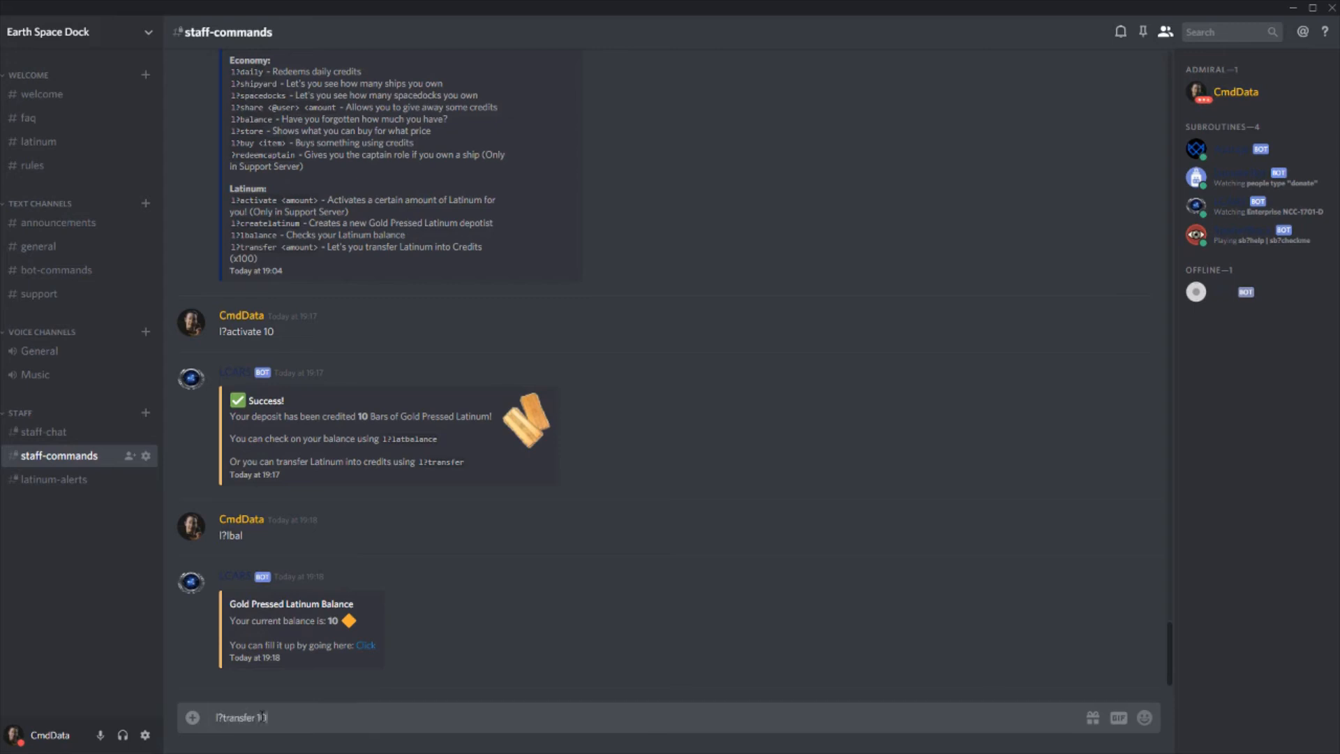
{"action": "key", "text": "enter"}
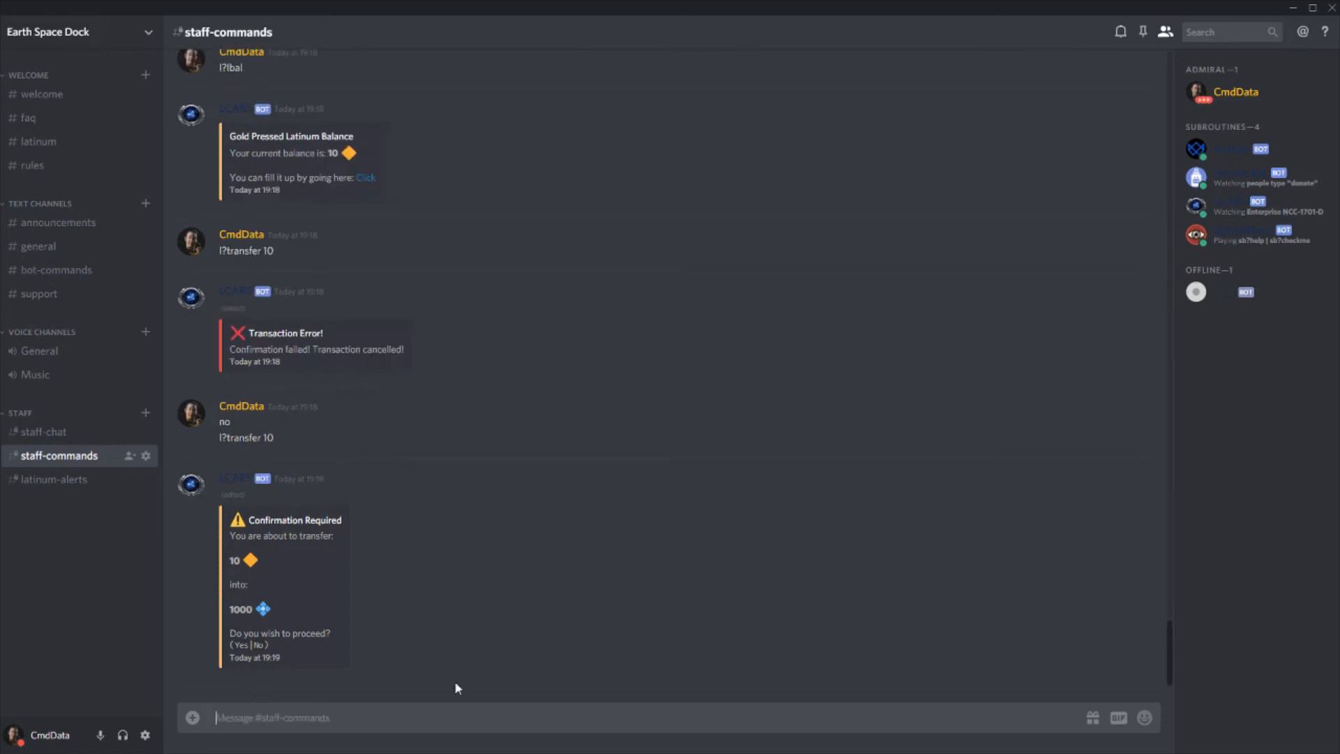
{"action": "type", "text": "yes"}
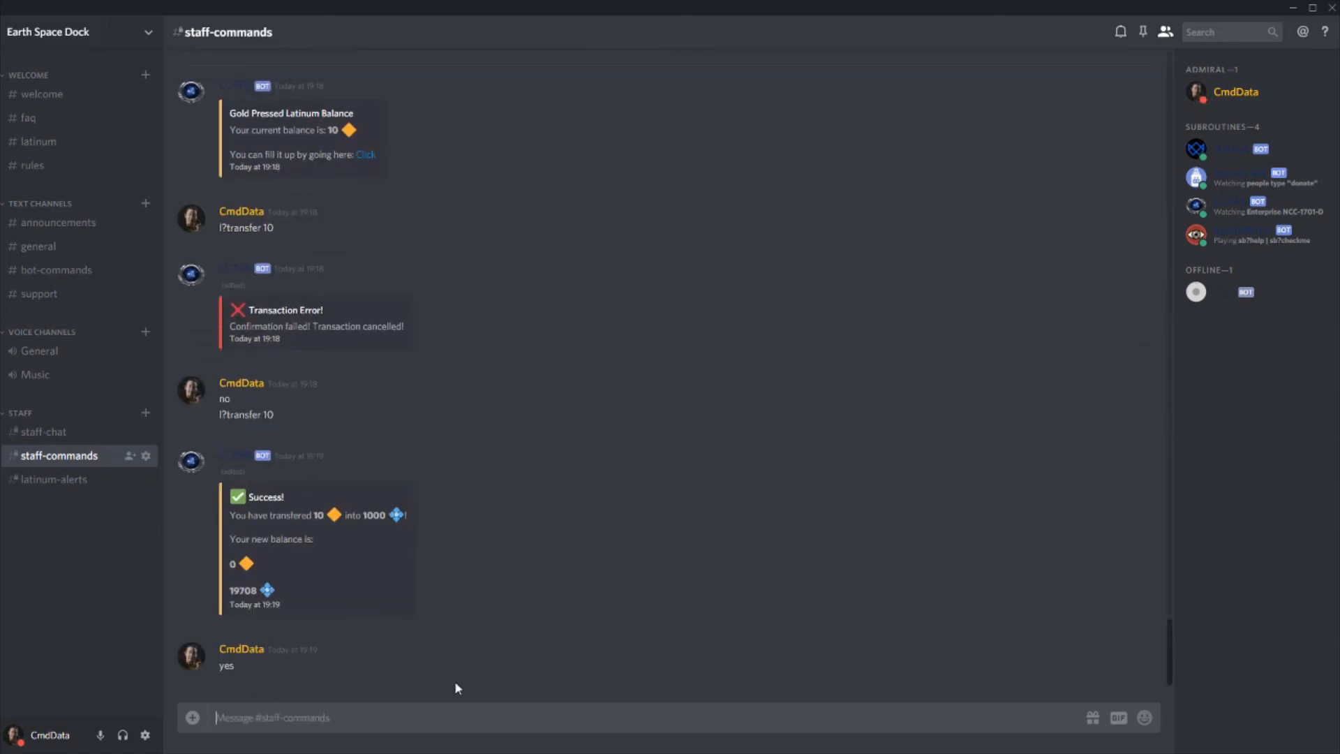